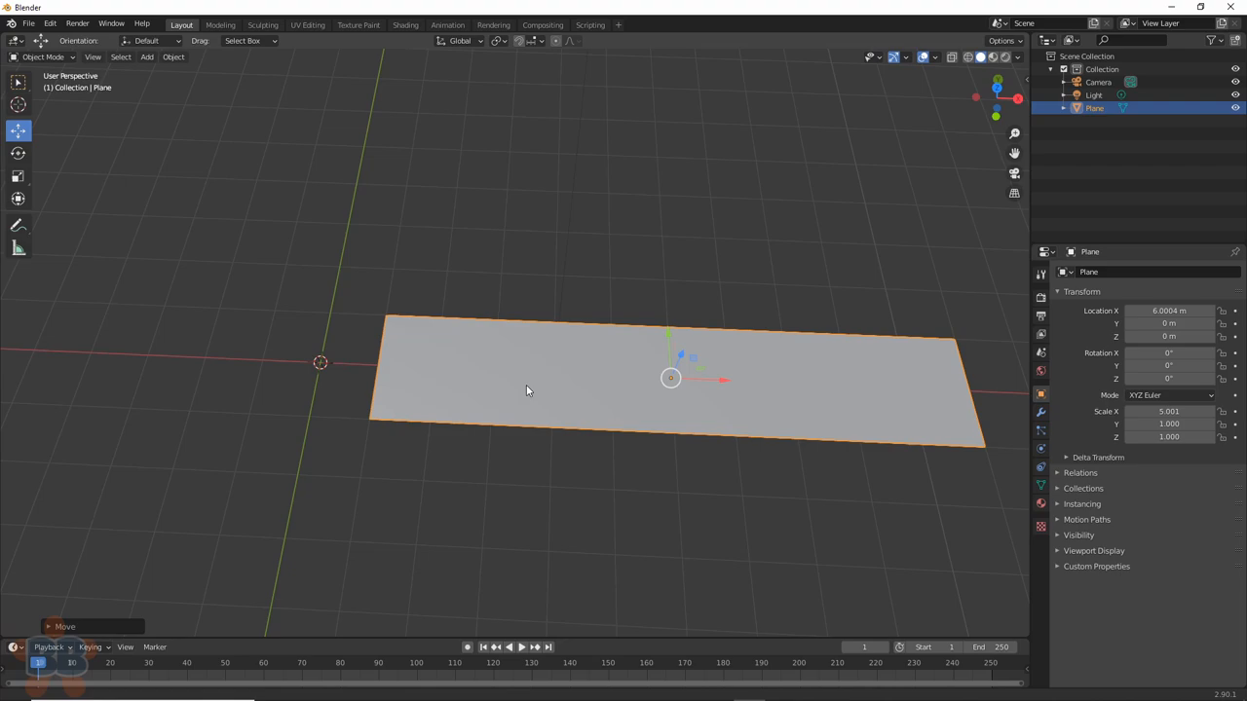
# - Add loop cuts to the plane and taper its edge loops into a long pointed blade
pyautogui.press('Tab')
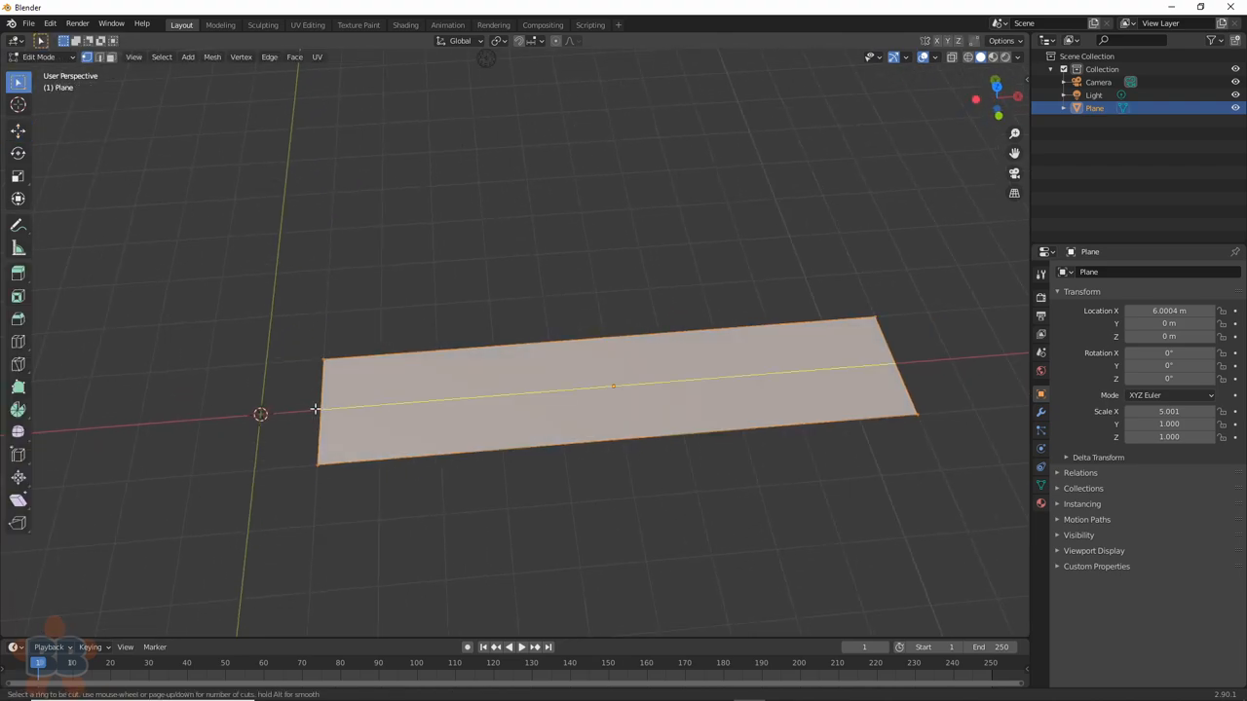
pyautogui.click(614, 380)
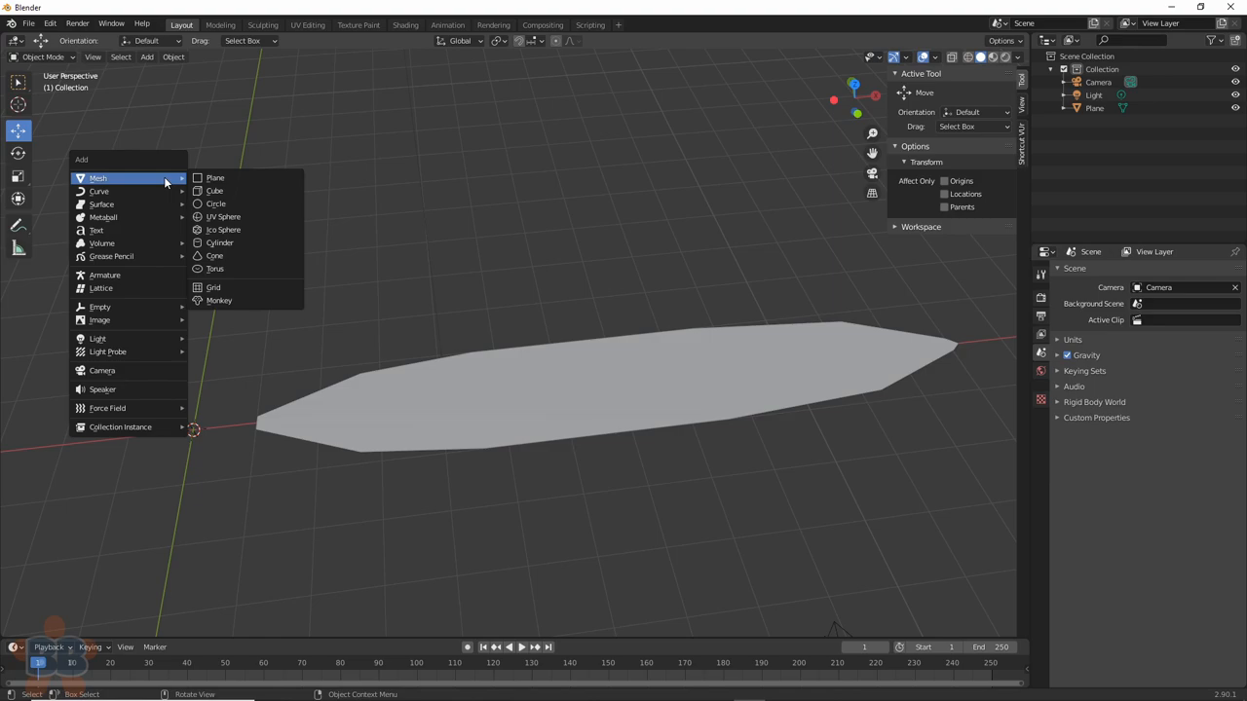
pyautogui.moveTo(222, 217)
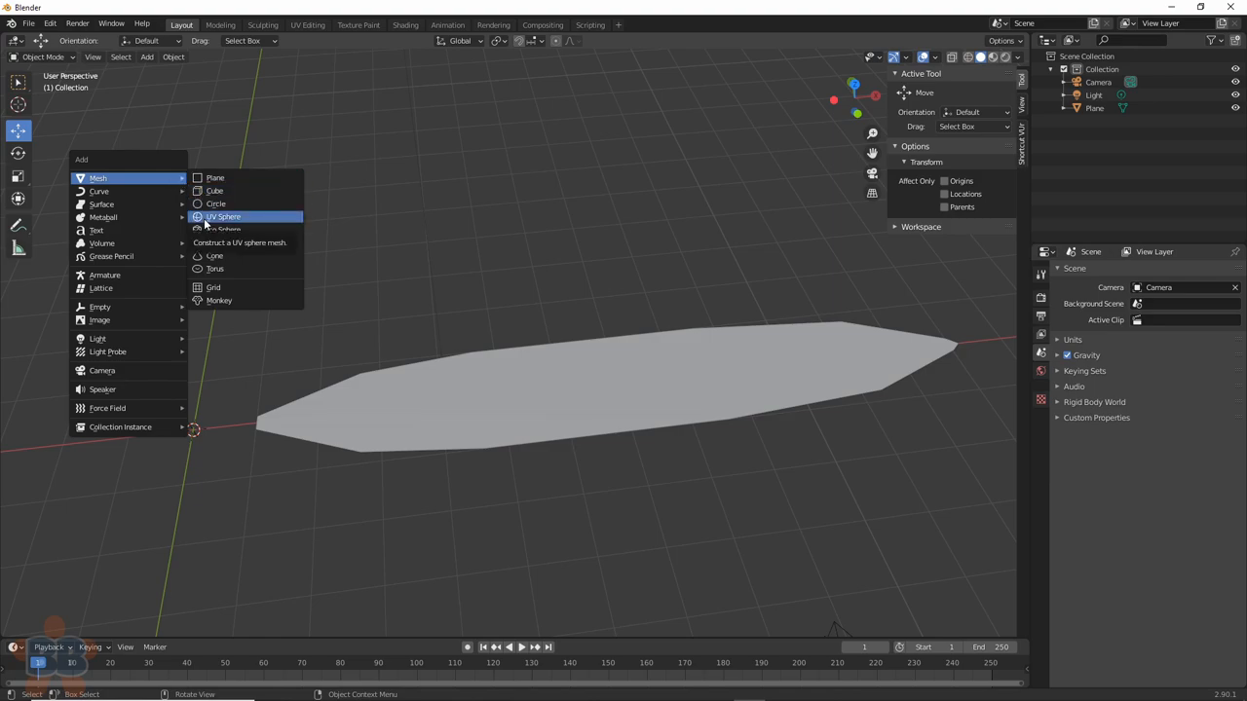
# - Add a UV sphere at the blade's narrow end with Y rotation 90 degrees
pyautogui.click(224, 216)
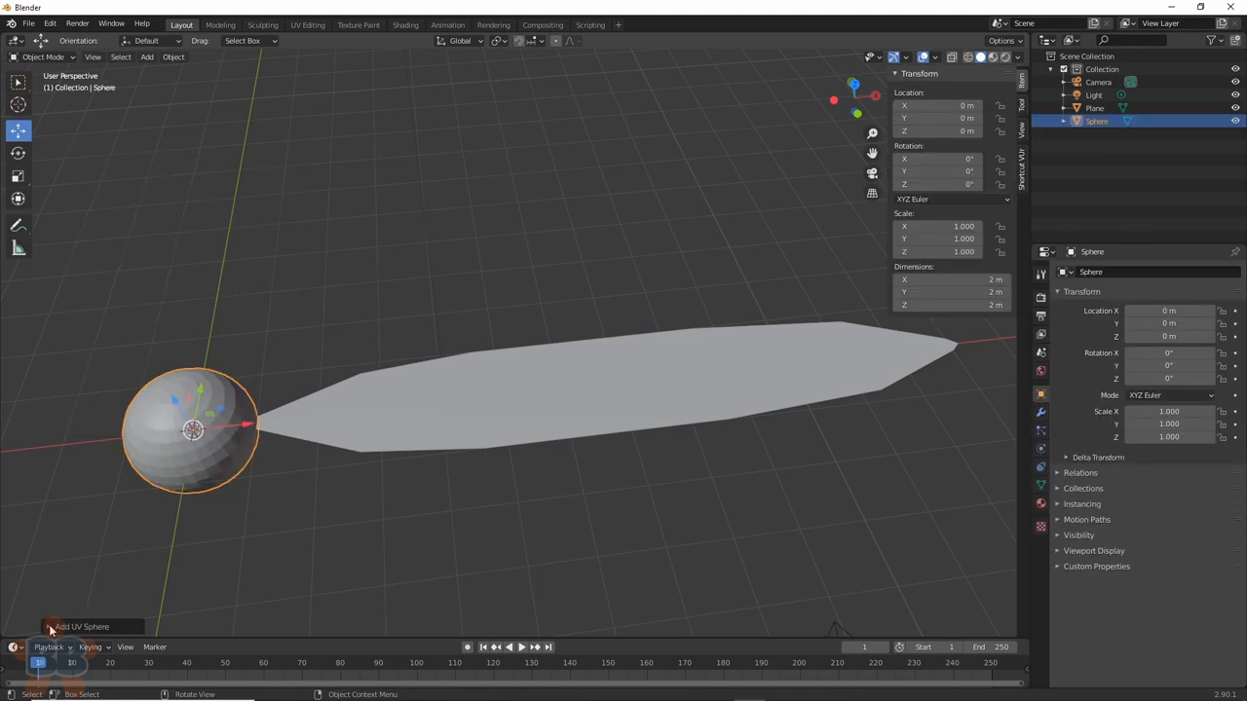
pyautogui.click(82, 627)
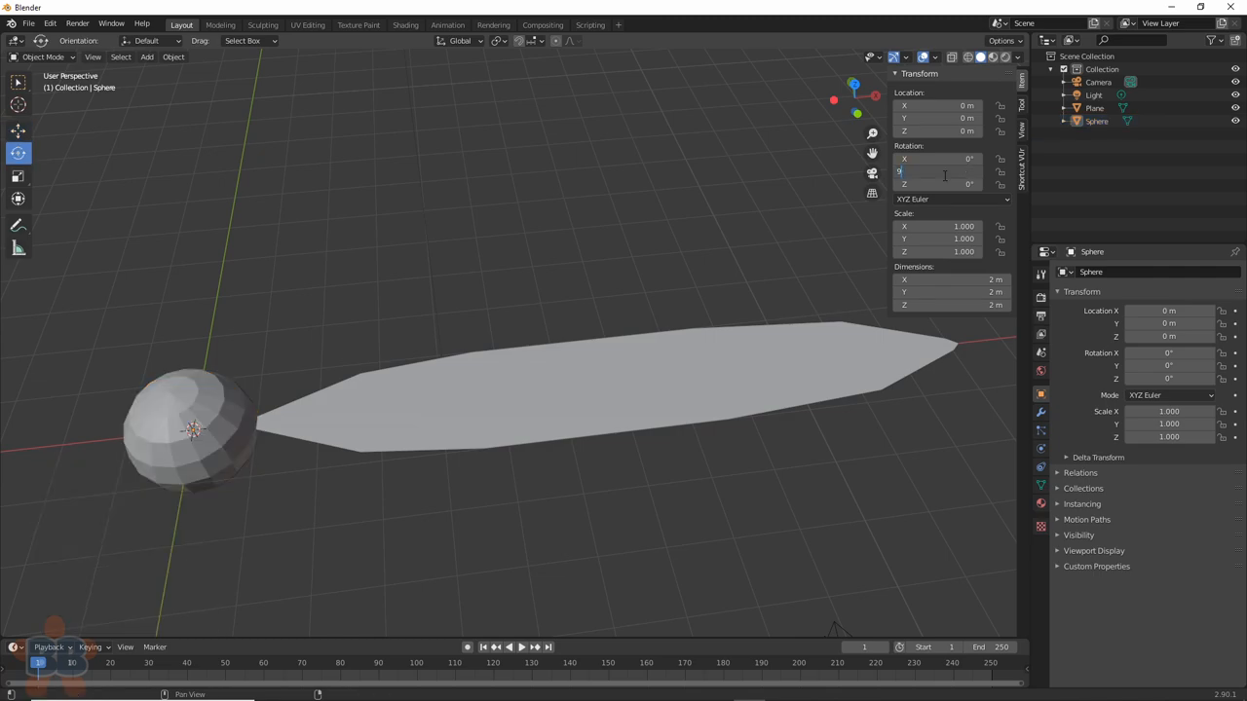
pyautogui.write('90')
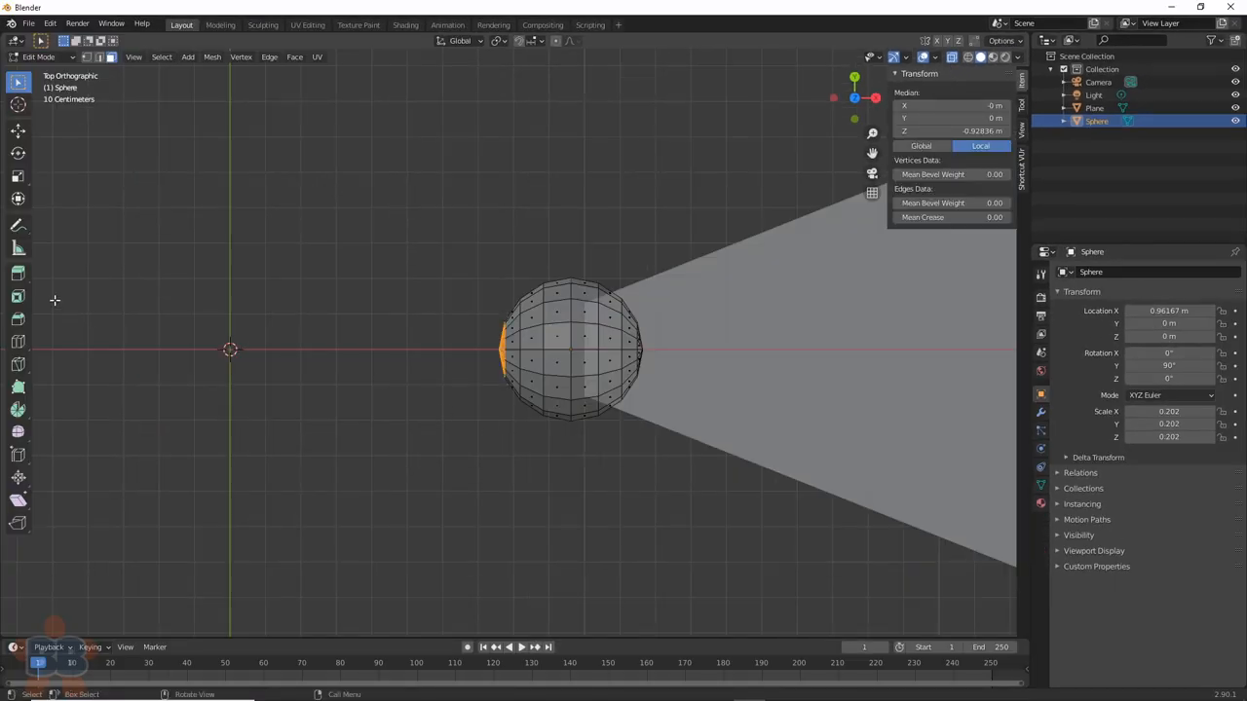
# - Pull the sphere's outer vertices into a teardrop bulb joining the blade tip
pyautogui.click(17, 273)
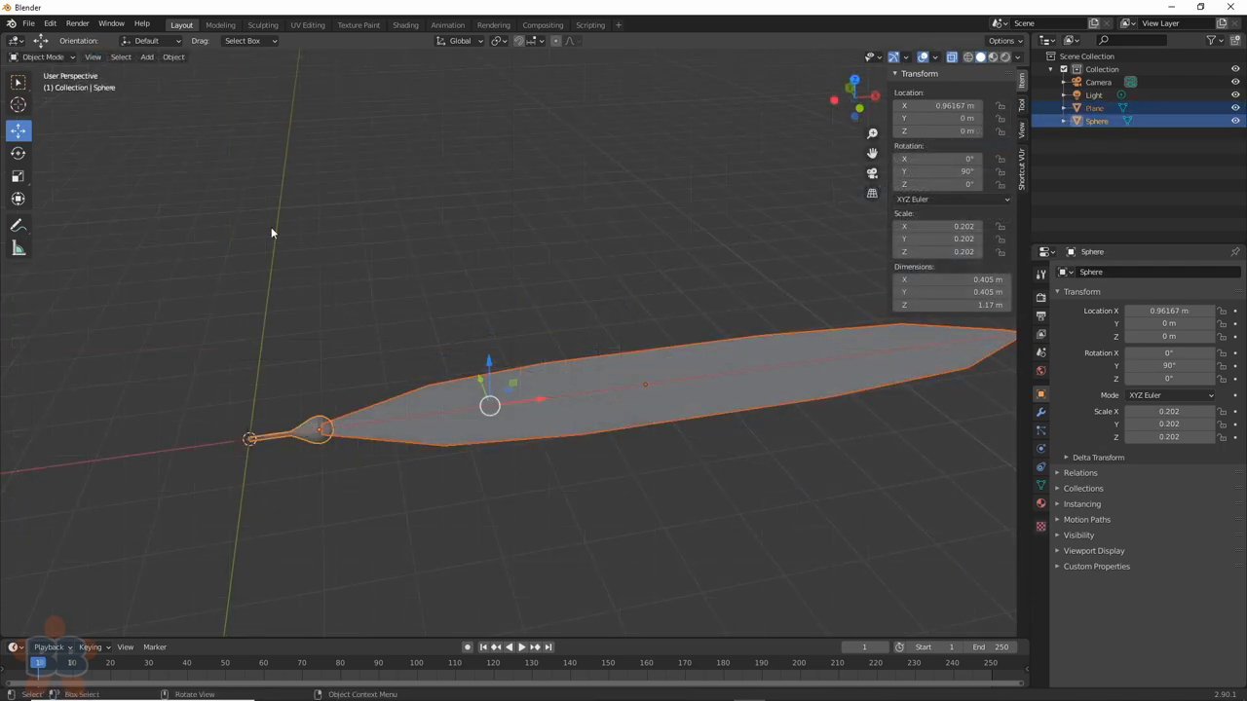
# - Join blade and sphere into one object with its origin at the 3D cursor
pyautogui.click(173, 57)
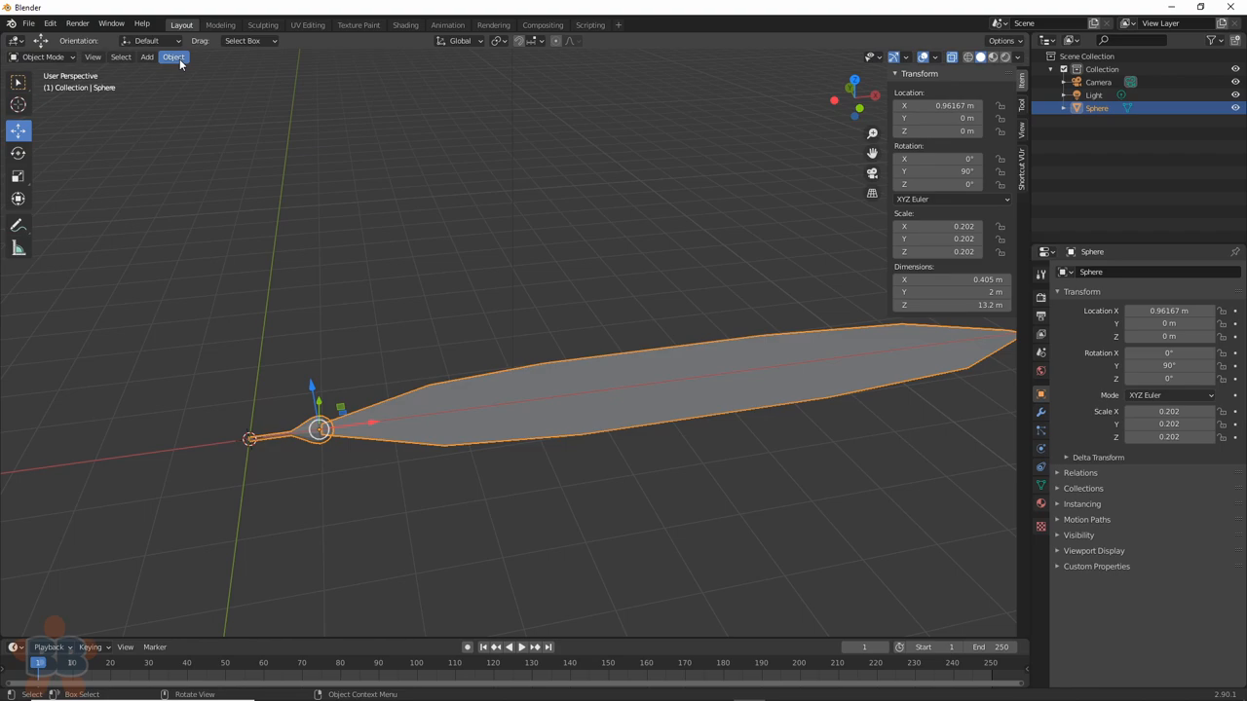
pyautogui.click(174, 56)
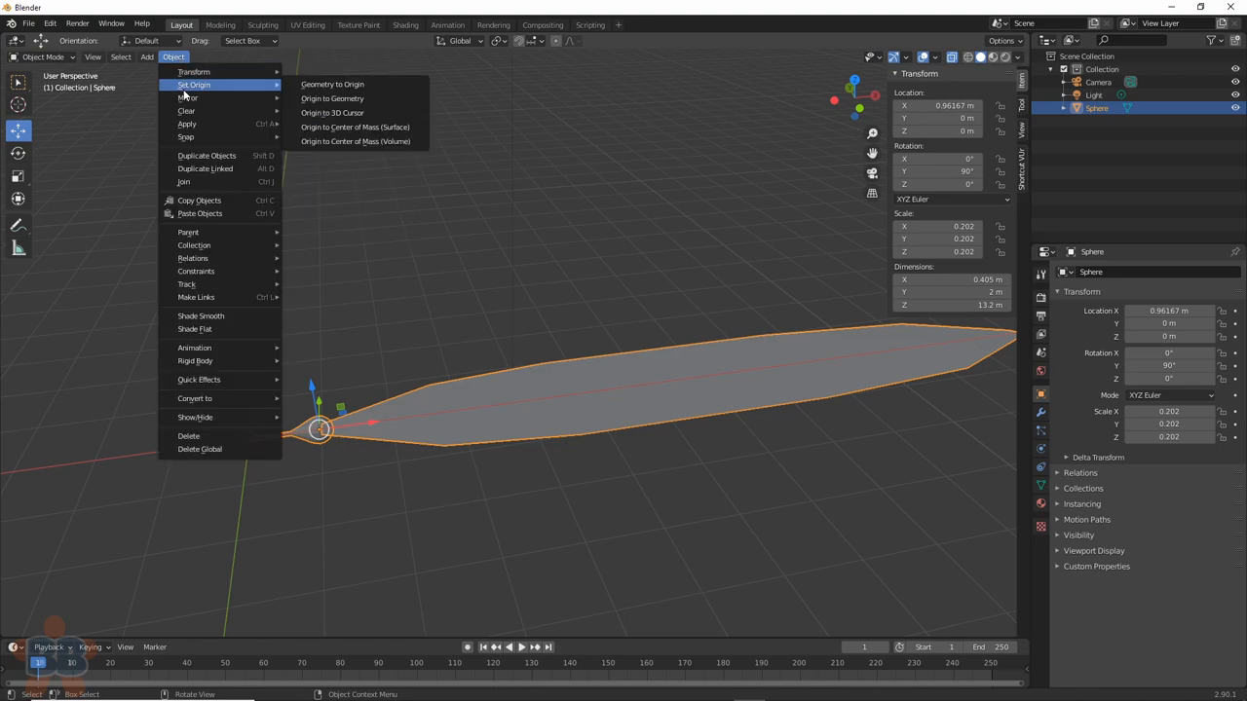
pyautogui.moveTo(331, 113)
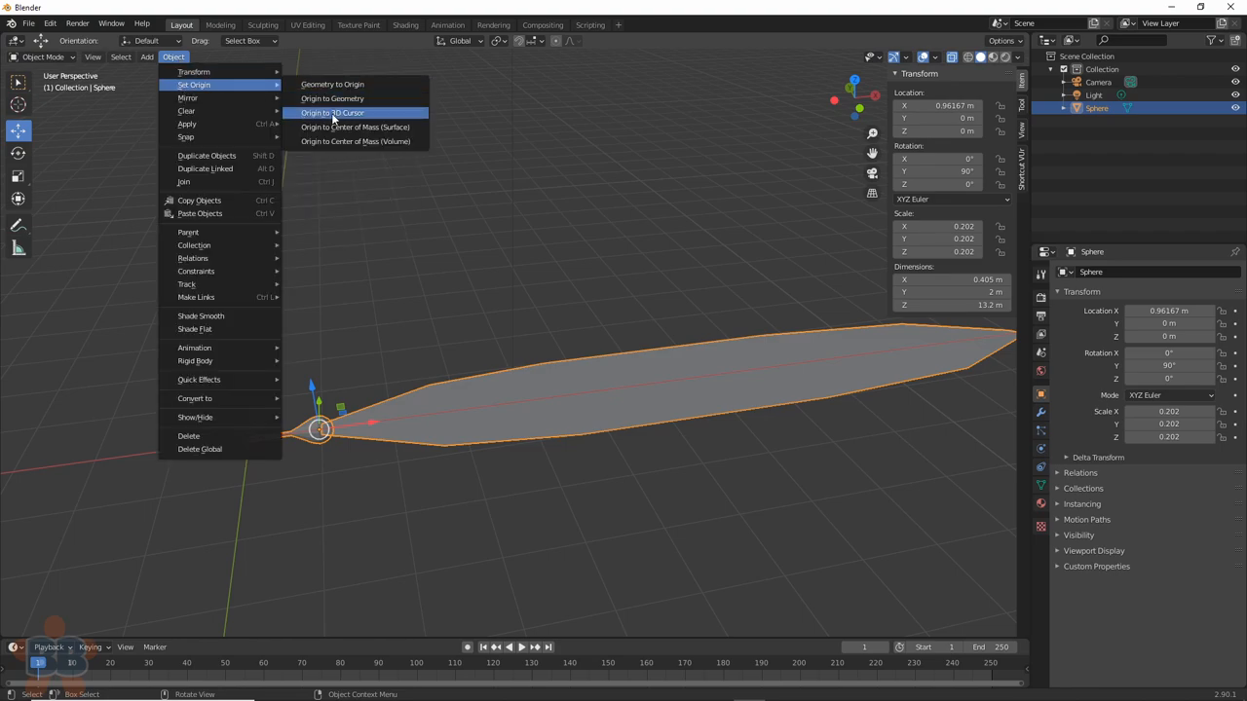
pyautogui.click(331, 113)
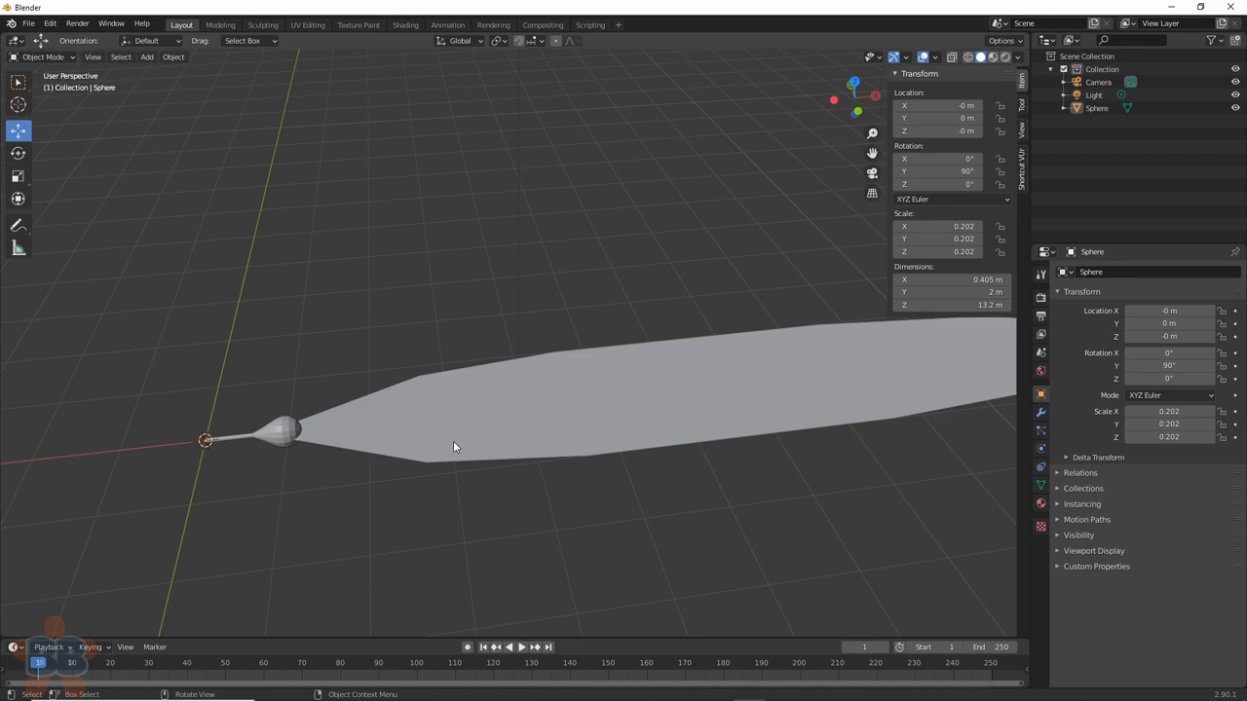
pyautogui.moveTo(394, 530)
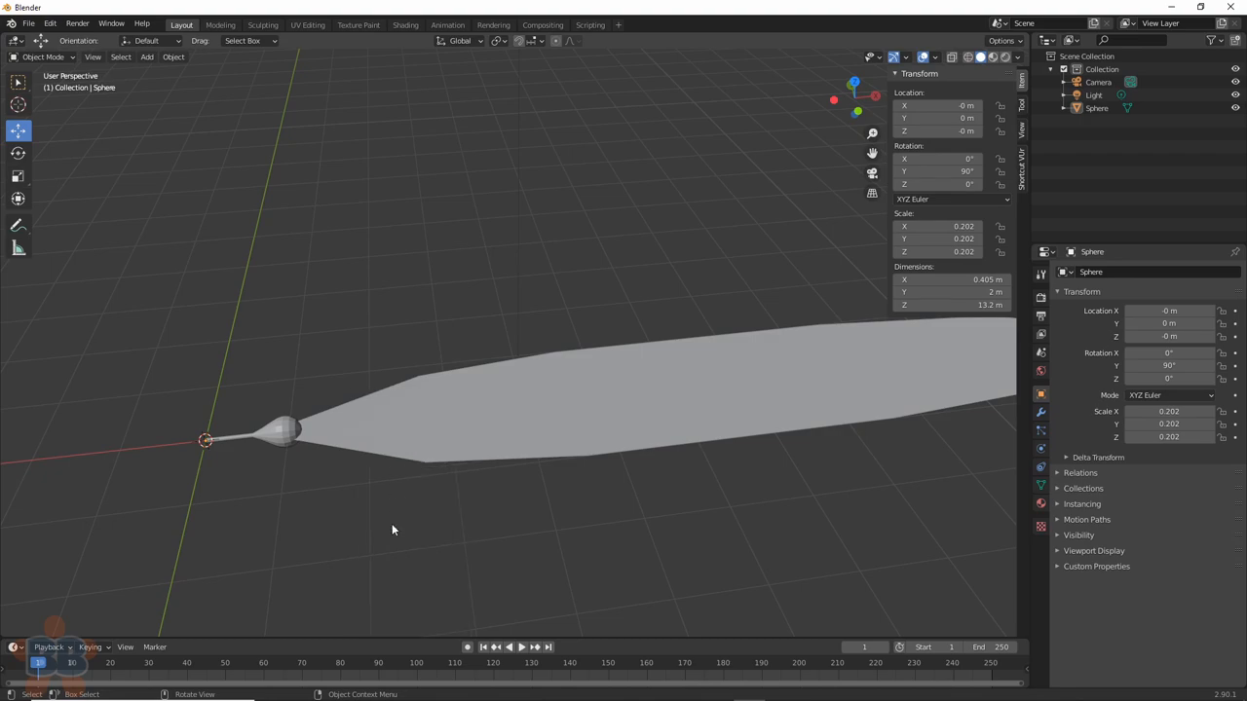
pyautogui.click(366, 427)
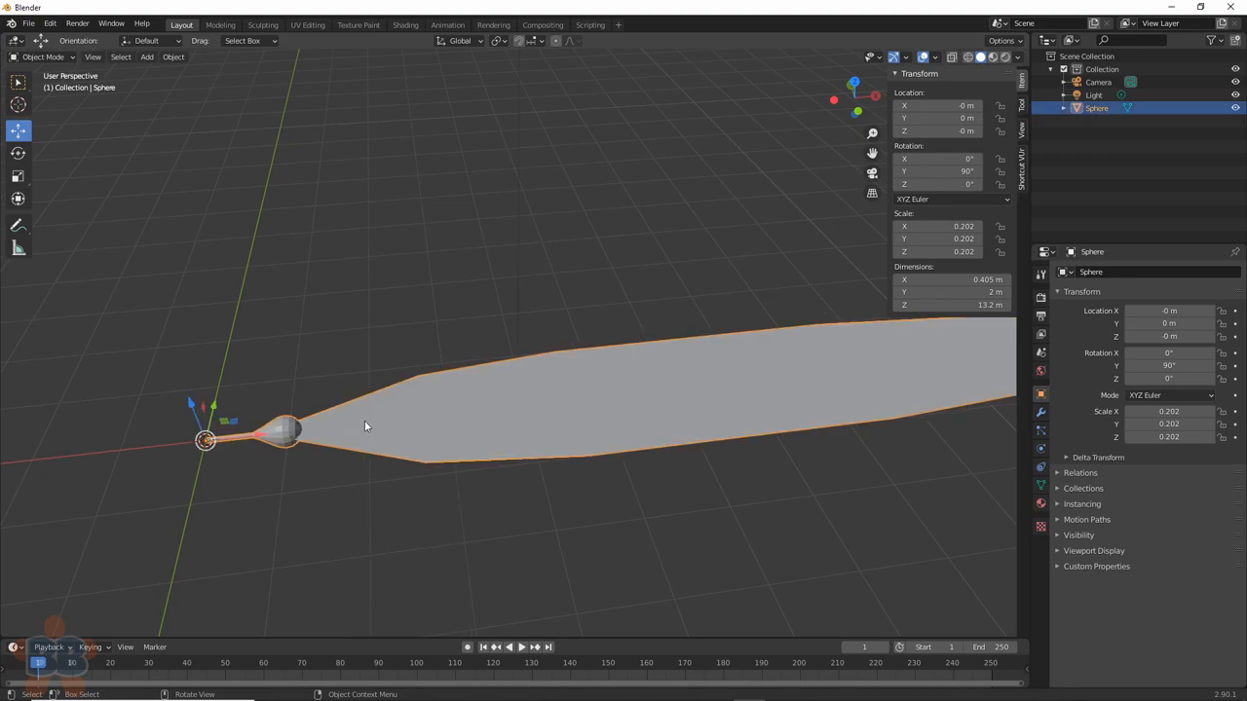
pyautogui.click(421, 510)
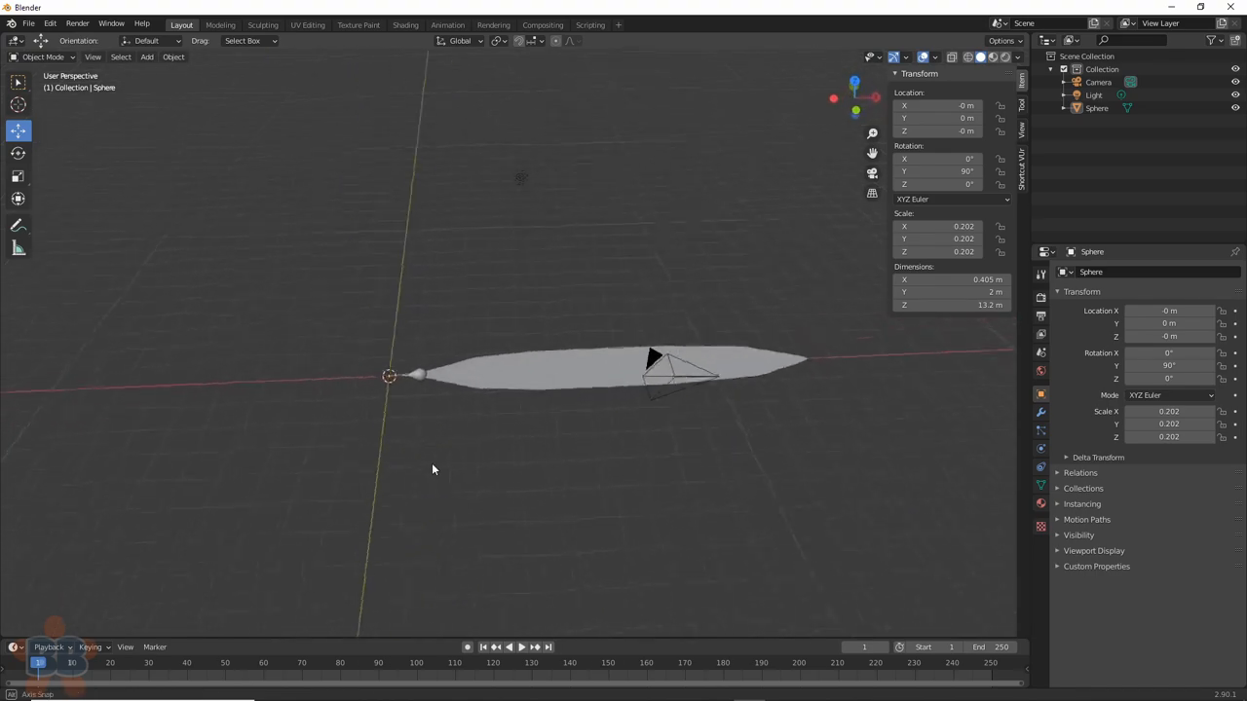
# - Set the tall thin cylinder stalk's origin to the 3D cursor at the world origin
pyautogui.moveTo(432, 470); pyautogui.dragTo(468, 466)
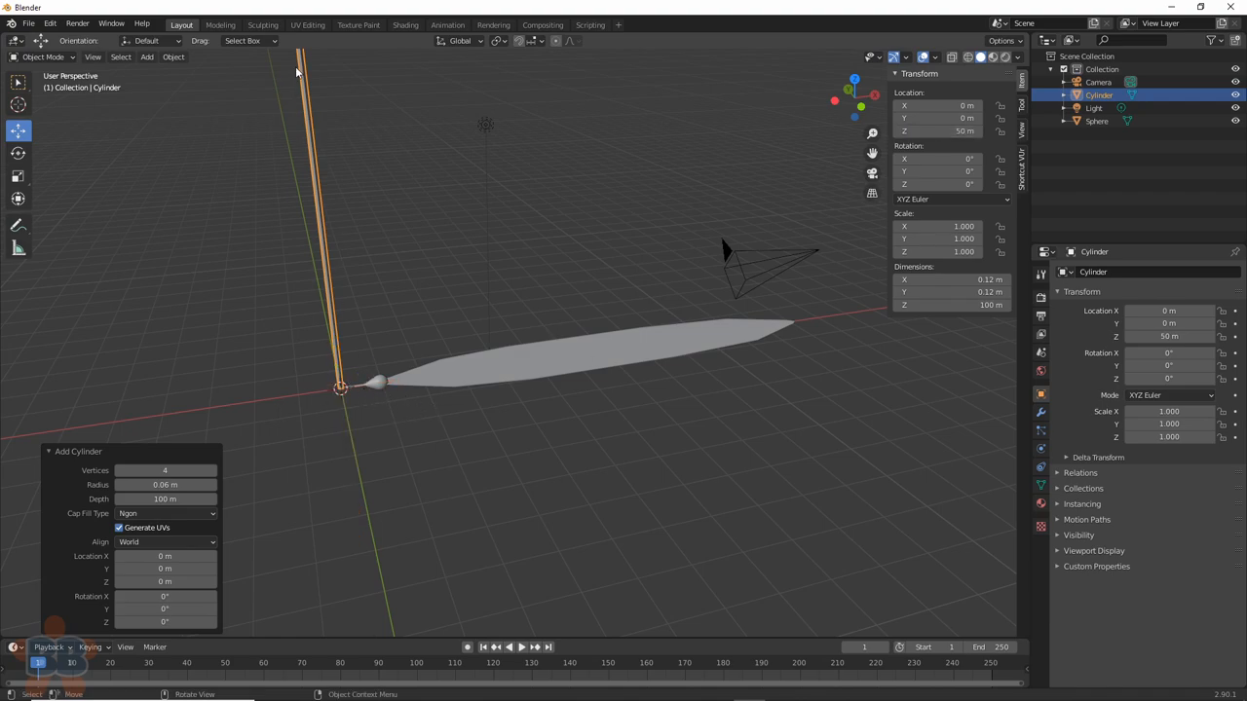
pyautogui.click(173, 57)
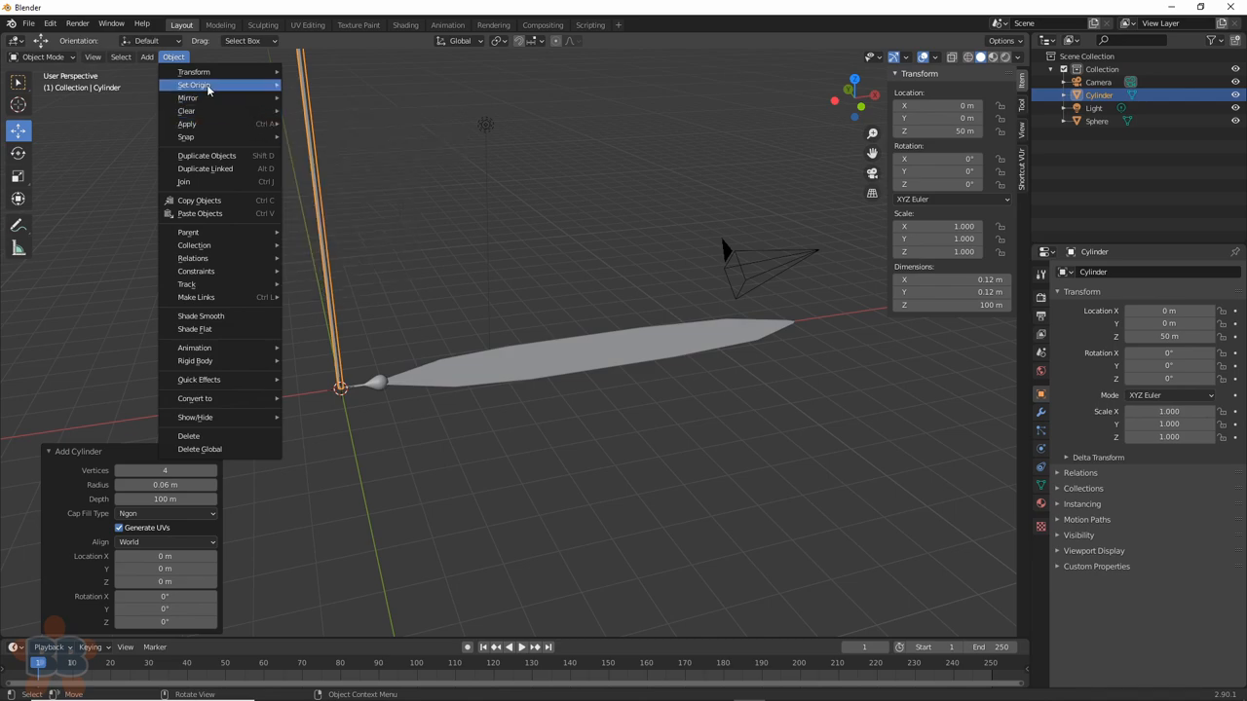
pyautogui.click(195, 85)
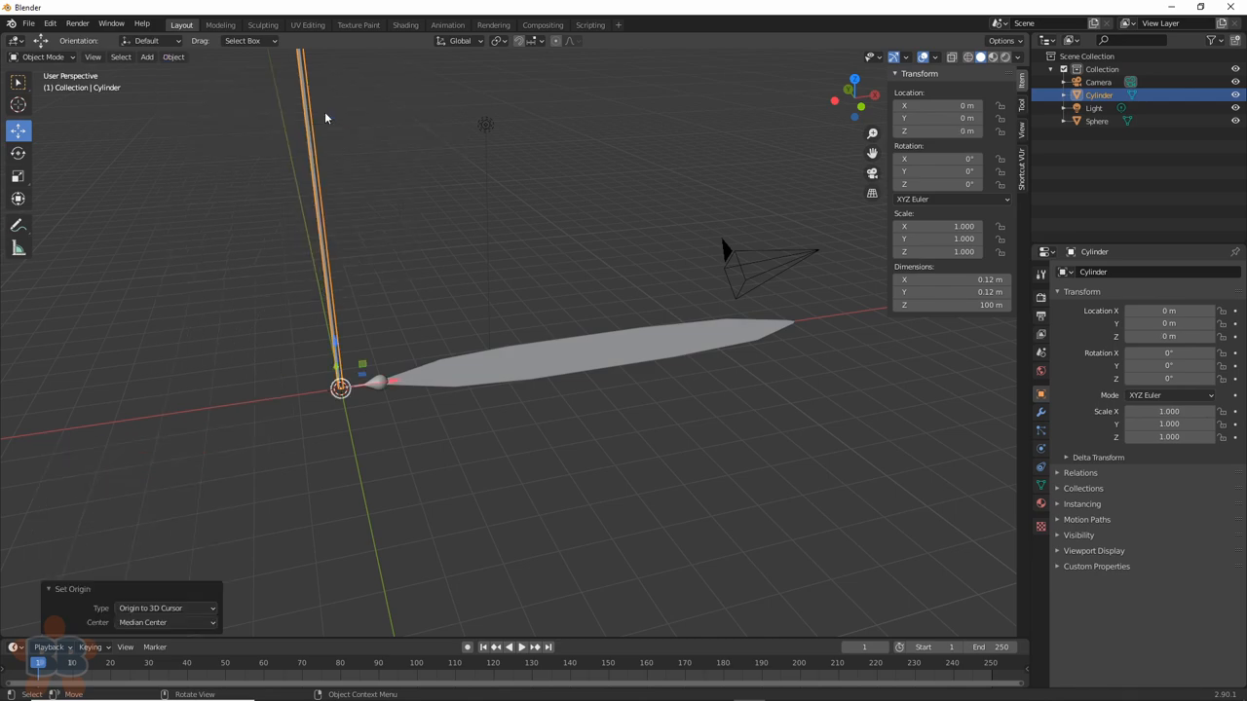
pyautogui.moveTo(495, 405)
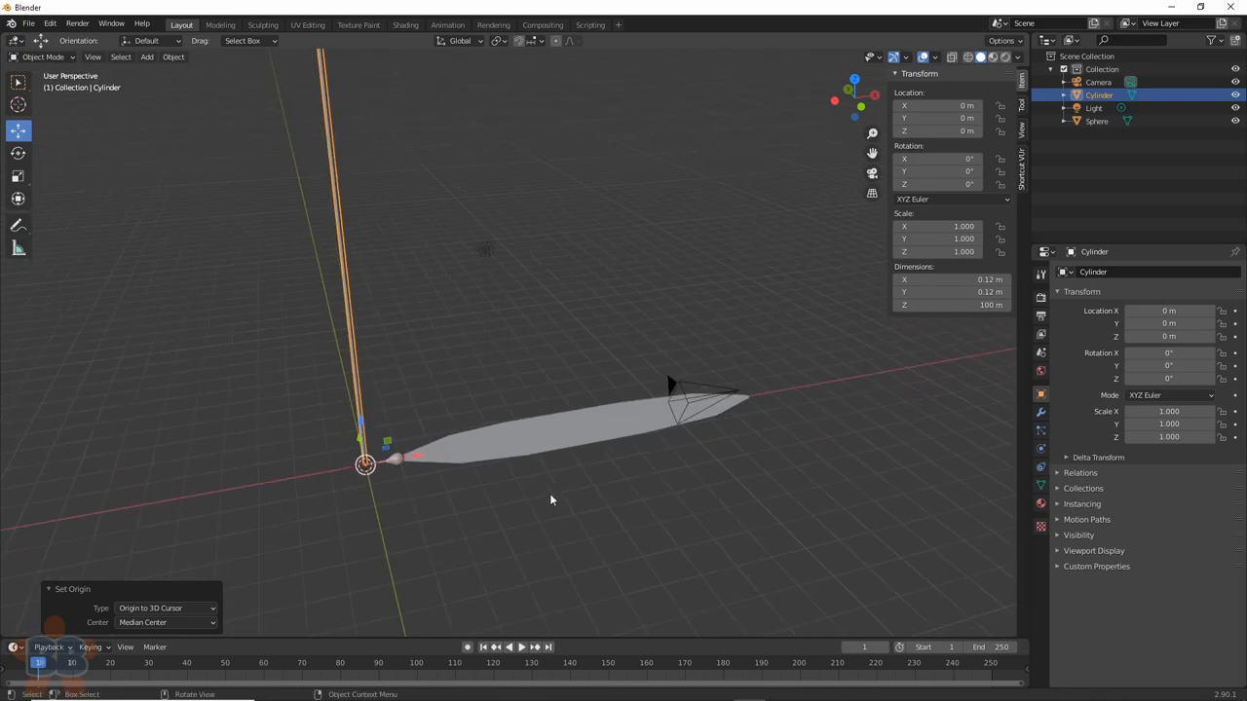
# - Array the blade into 22 copies up the stalk and apply the modifier as real geometry
pyautogui.click(1079, 273)
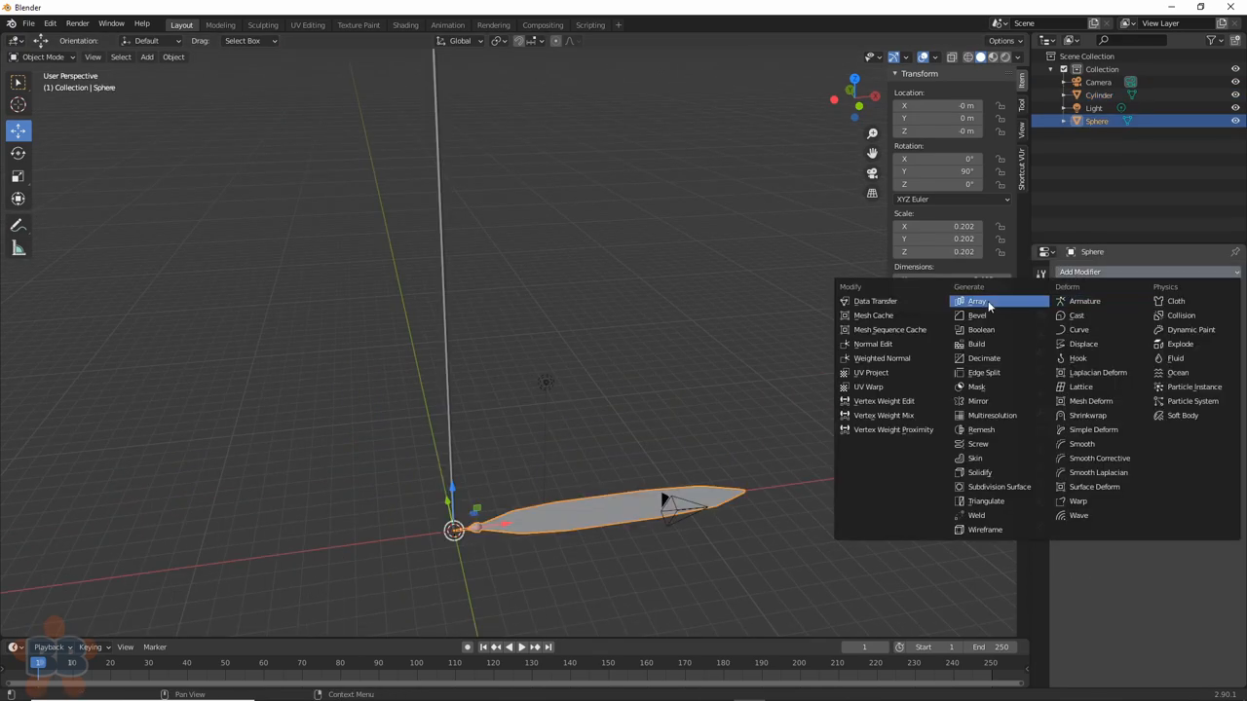
pyautogui.click(976, 300)
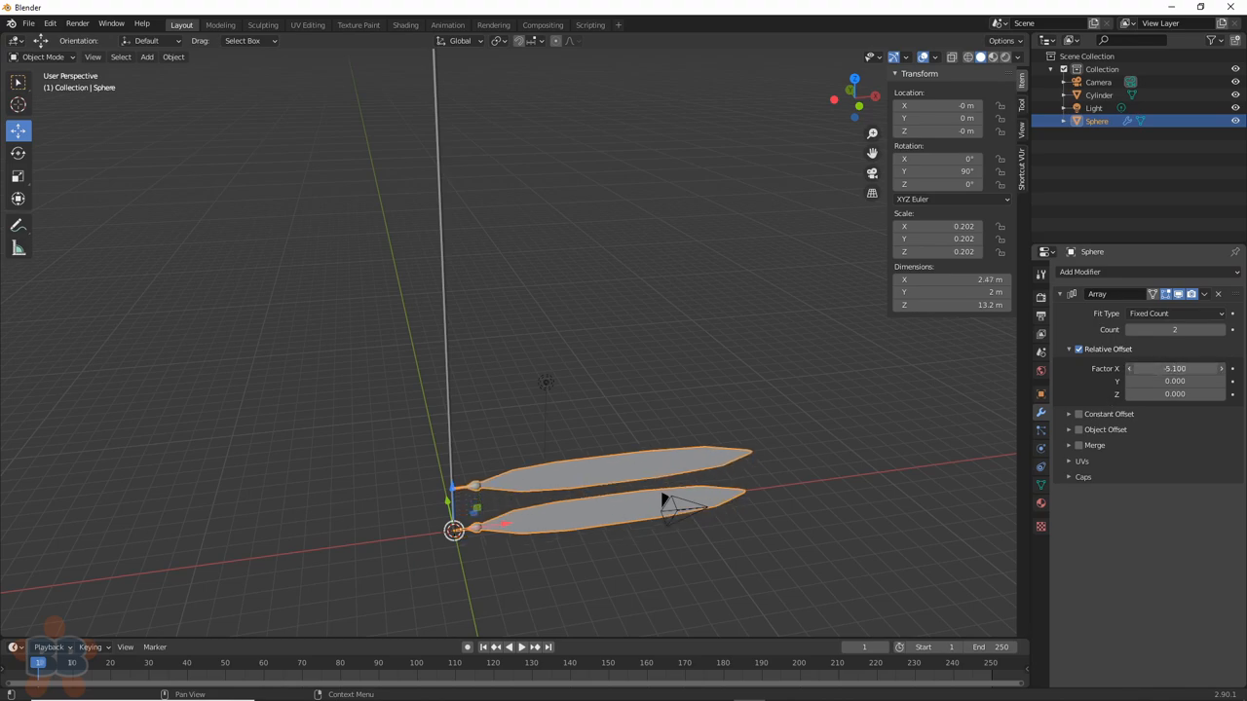
pyautogui.moveTo(1208, 368); pyautogui.dragTo(1150, 369)
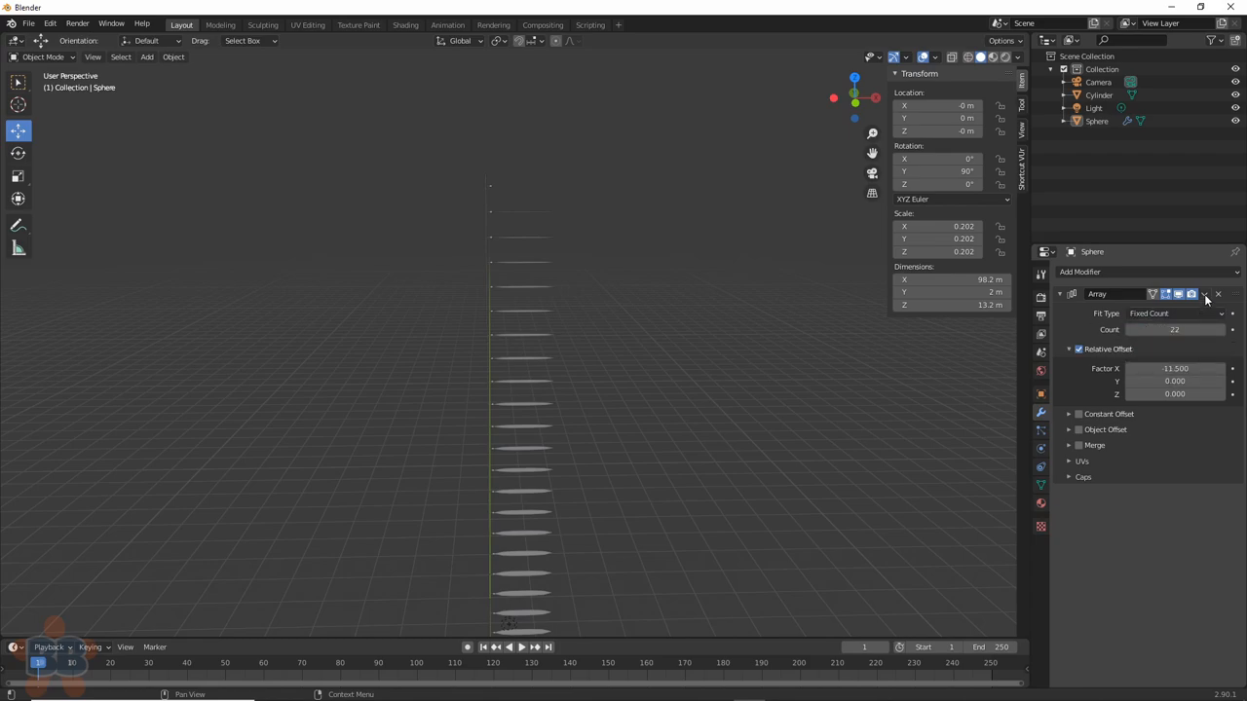
pyautogui.click(1218, 294)
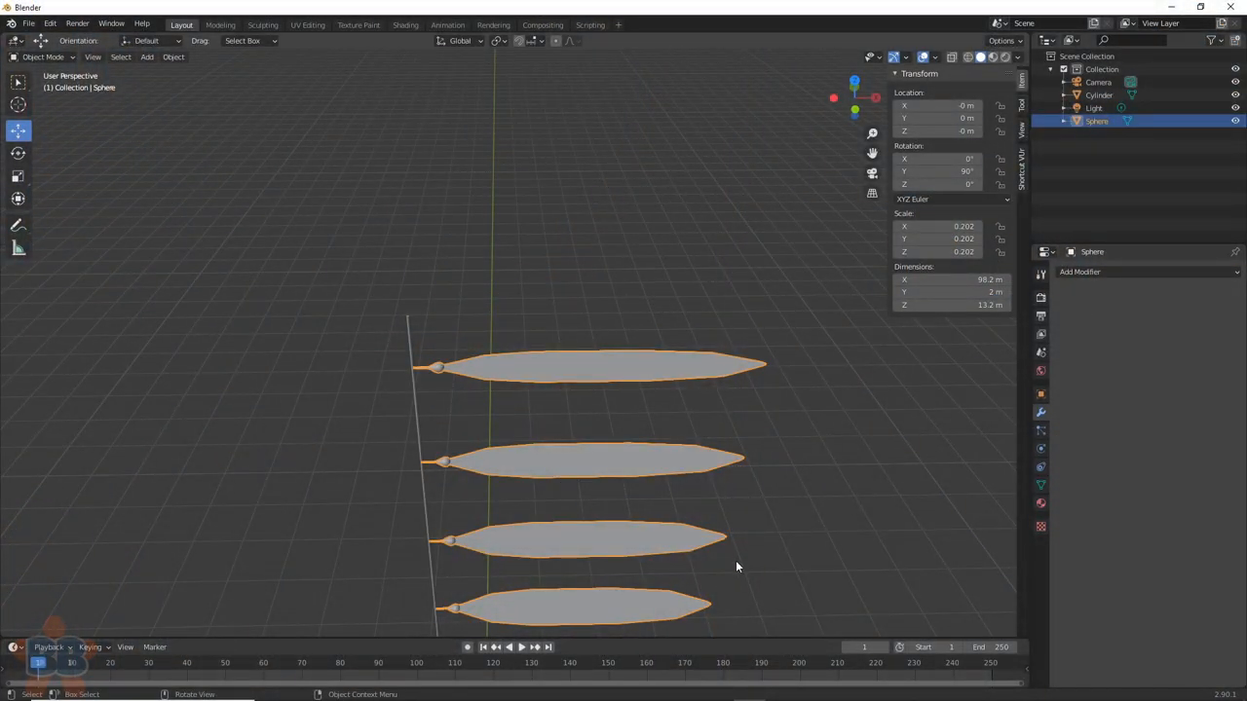
pyautogui.click(261, 23)
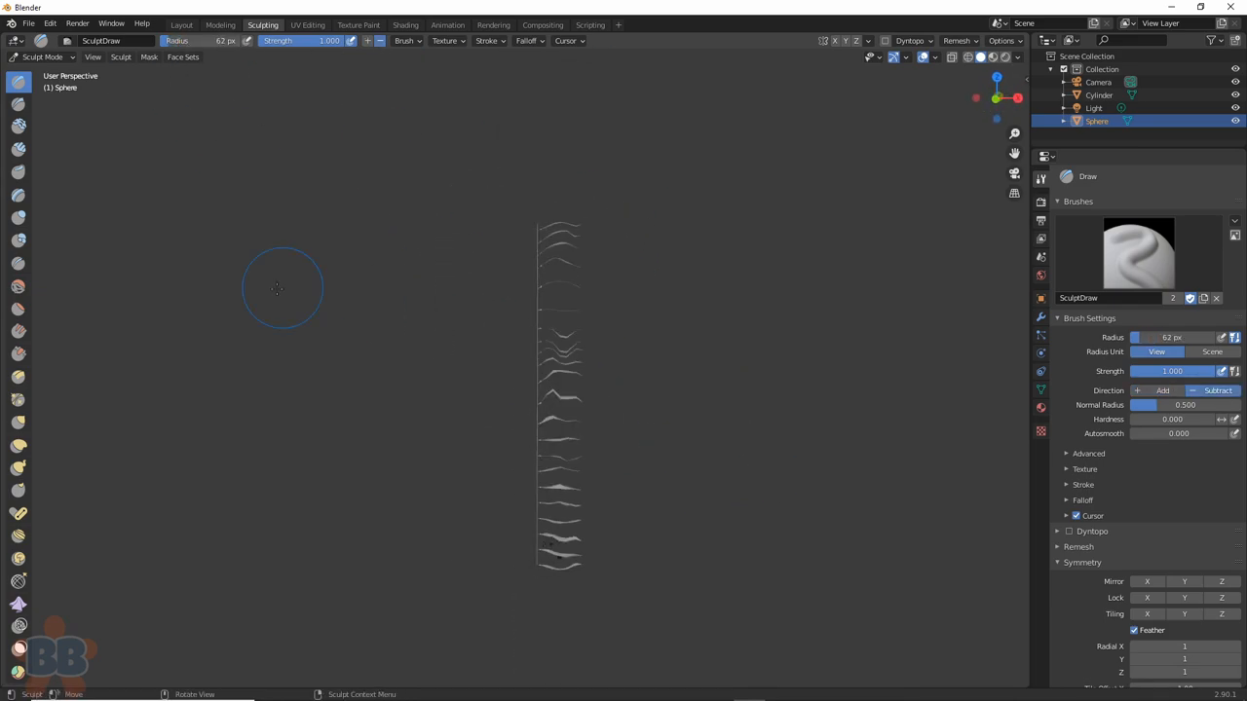
# - Leave sculpting and join the wavy blades with the cylinder stalk into one kelp object
pyautogui.click(181, 23)
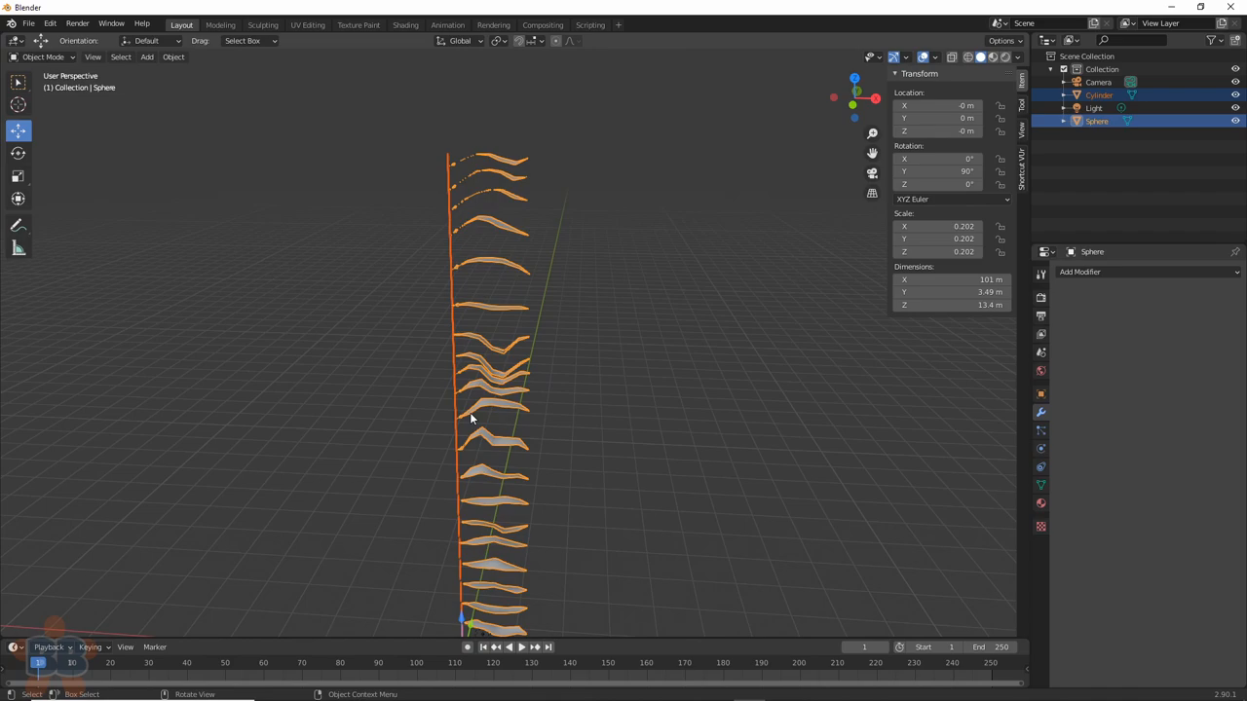
pyautogui.click(1099, 93)
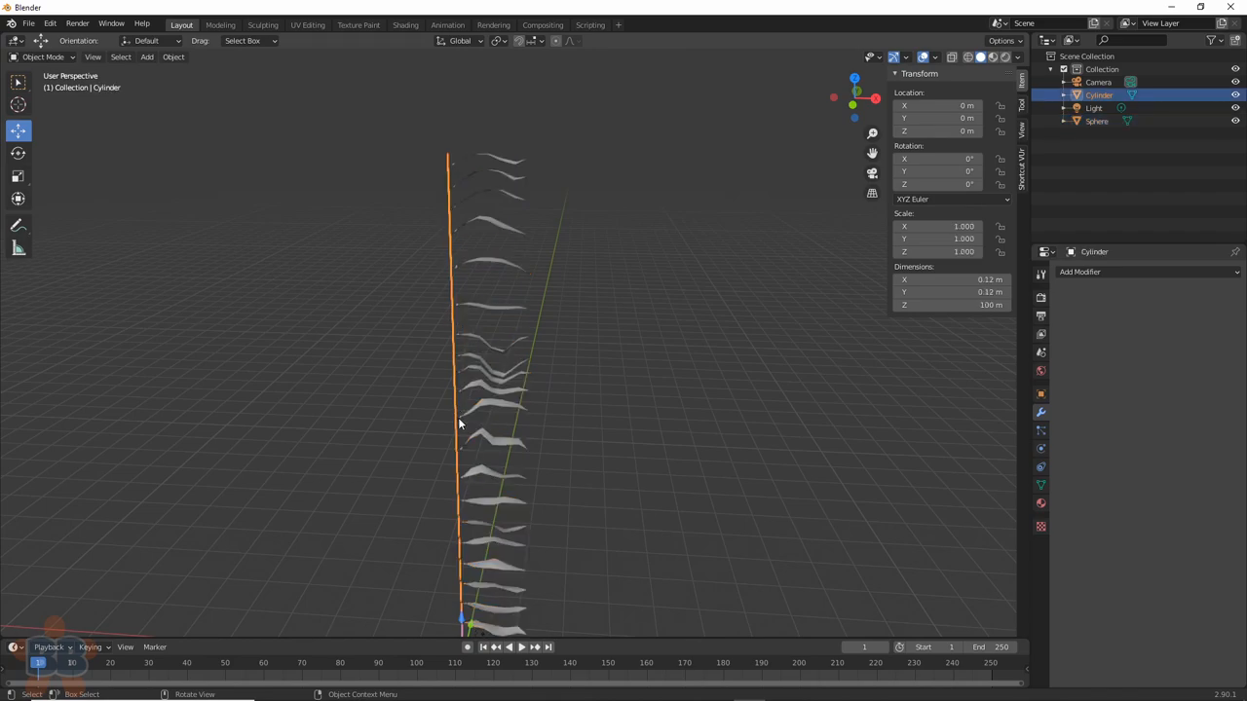
pyautogui.press('Tab')
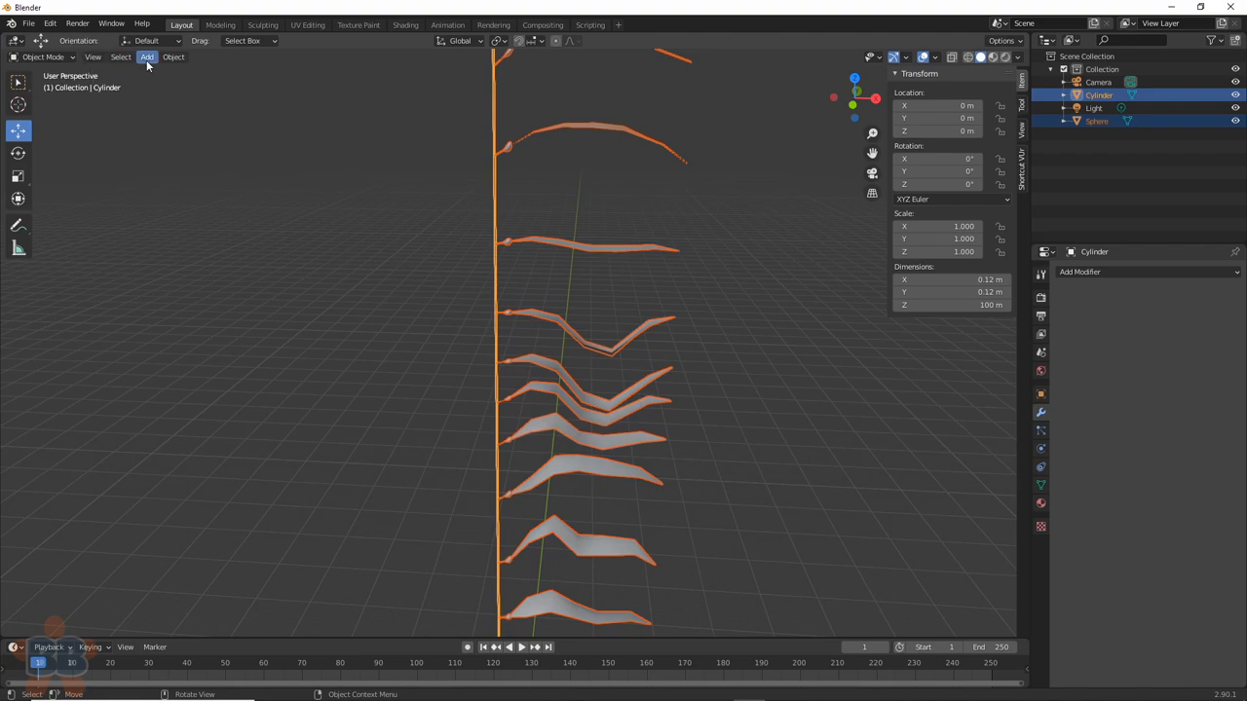
pyautogui.moveTo(184, 74)
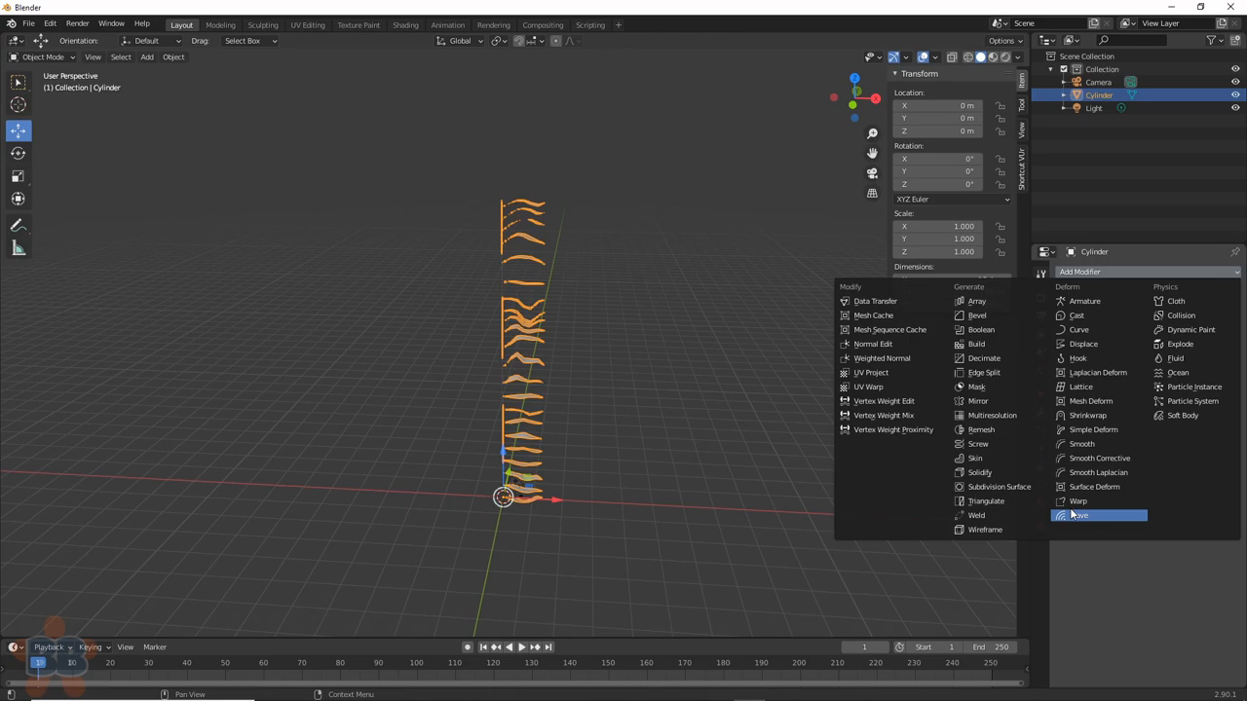
# - Deform the kelp with a wave modifier and a bend on the Z axis
pyautogui.click(1080, 515)
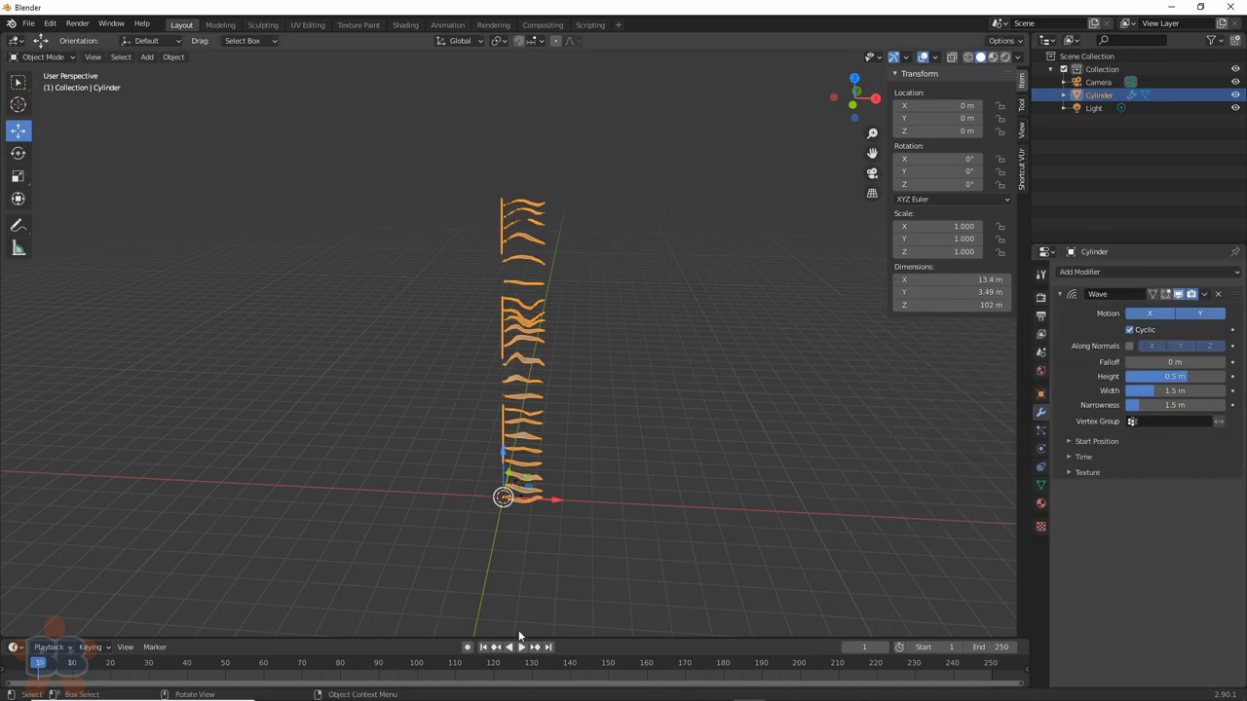
pyautogui.click(515, 647)
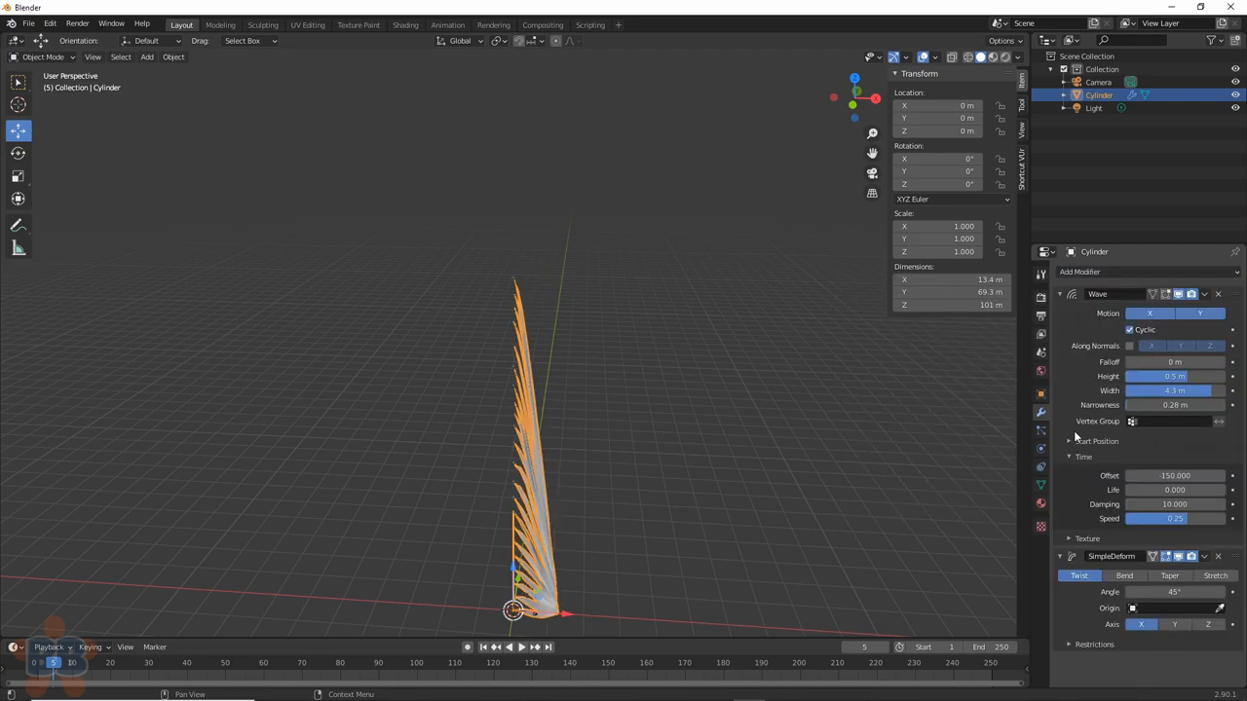
pyautogui.click(1173, 624)
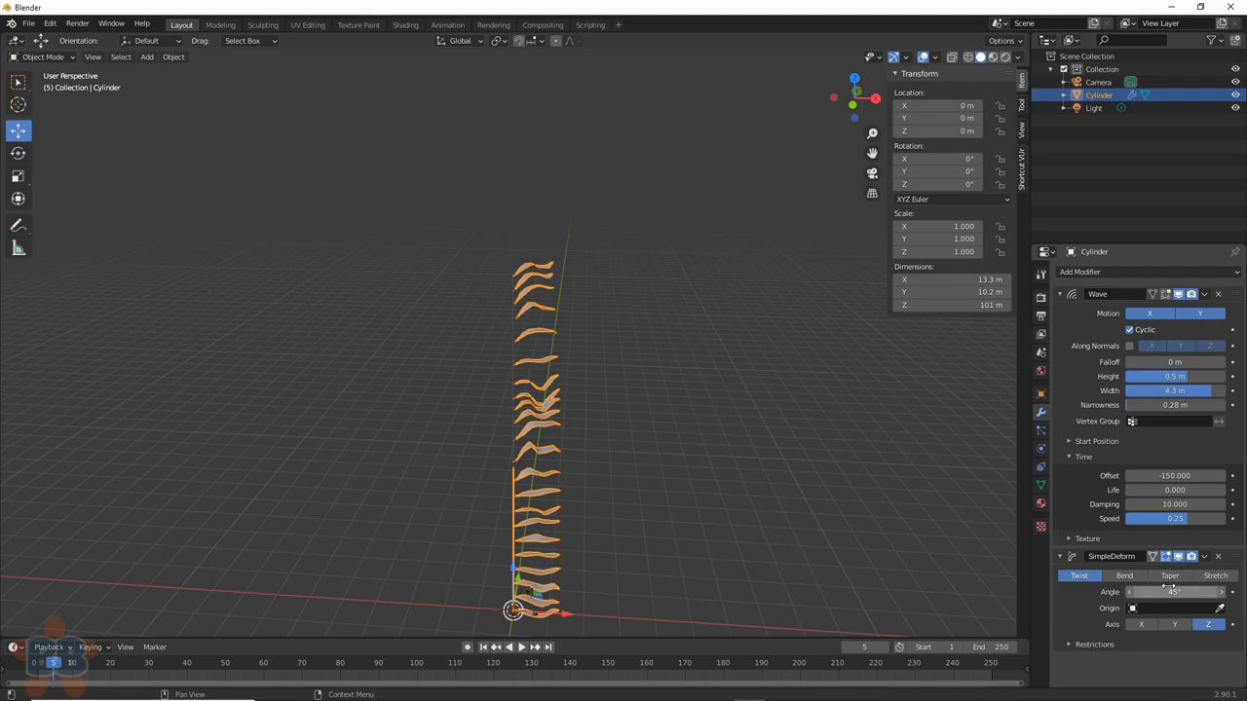
pyautogui.click(1204, 555)
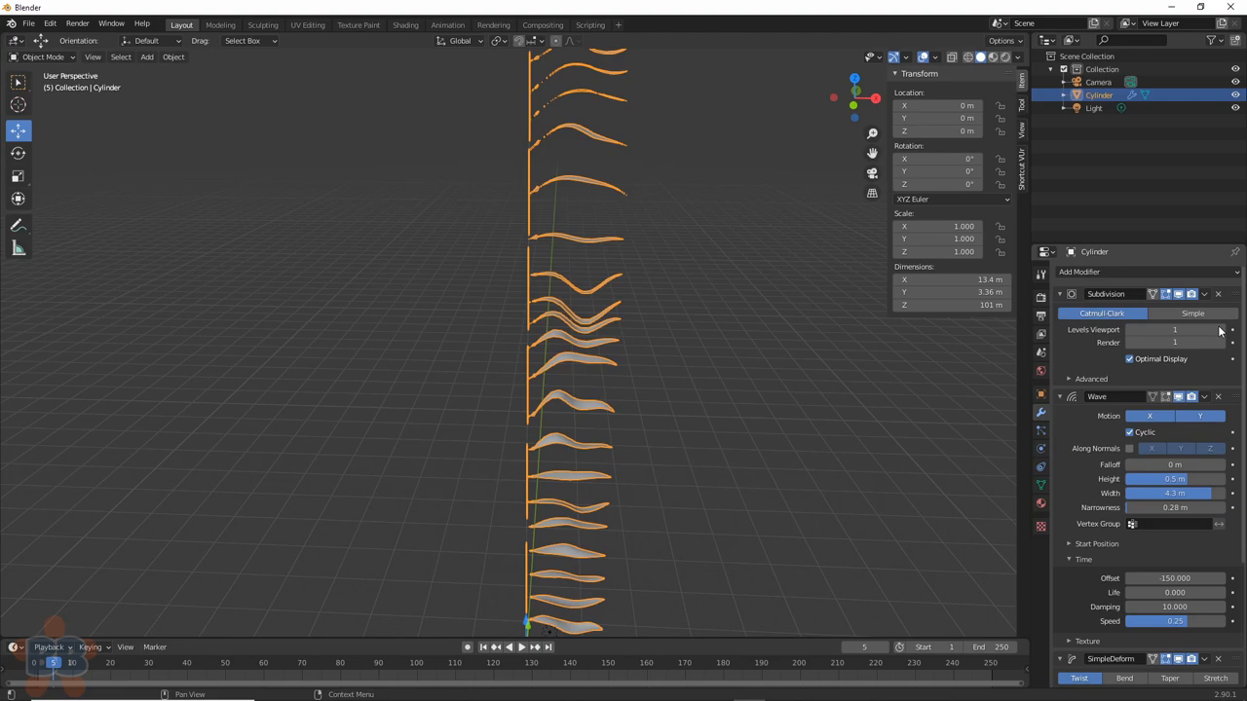
pyautogui.click(509, 646)
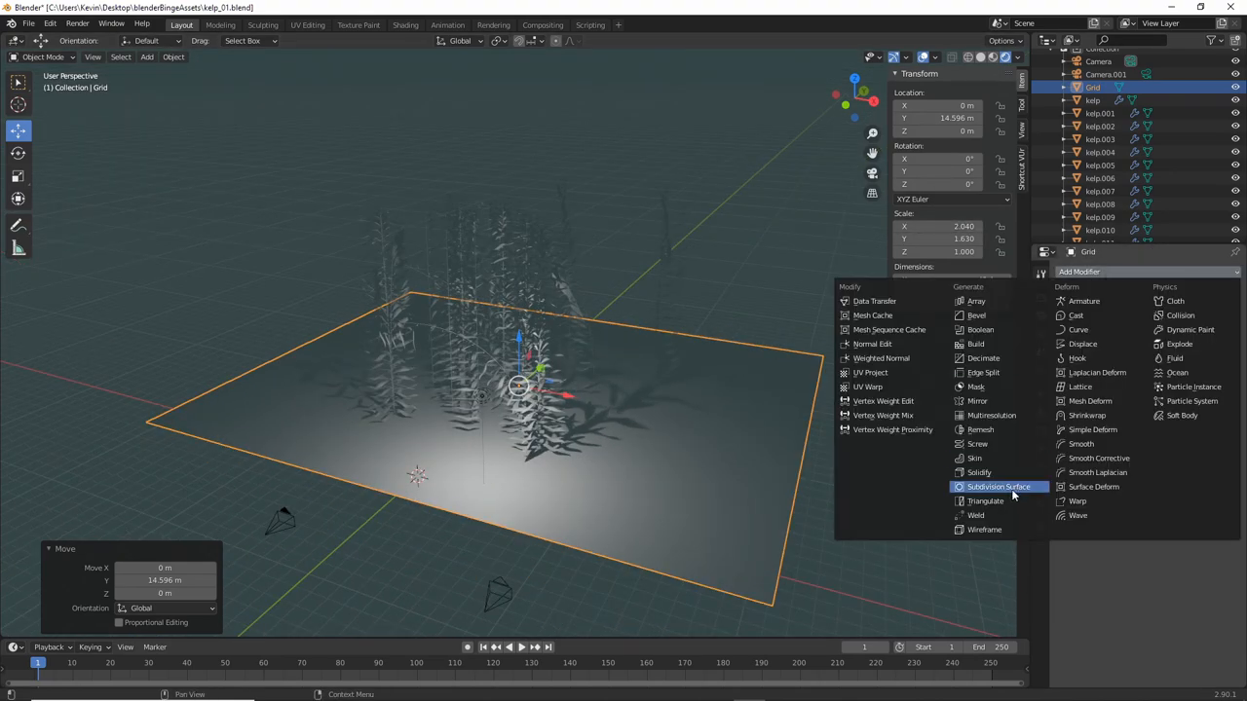
# - Subdivide the ground grid and sculpt bumps into it
pyautogui.click(997, 487)
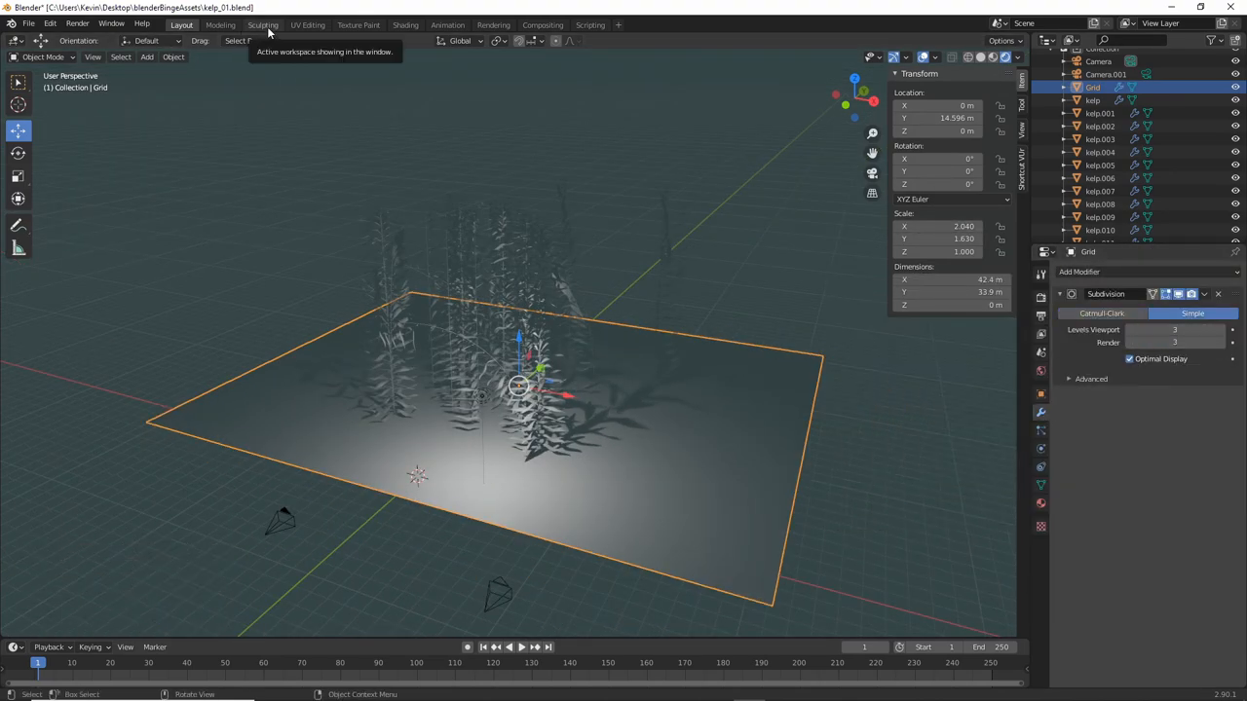
pyautogui.click(261, 24)
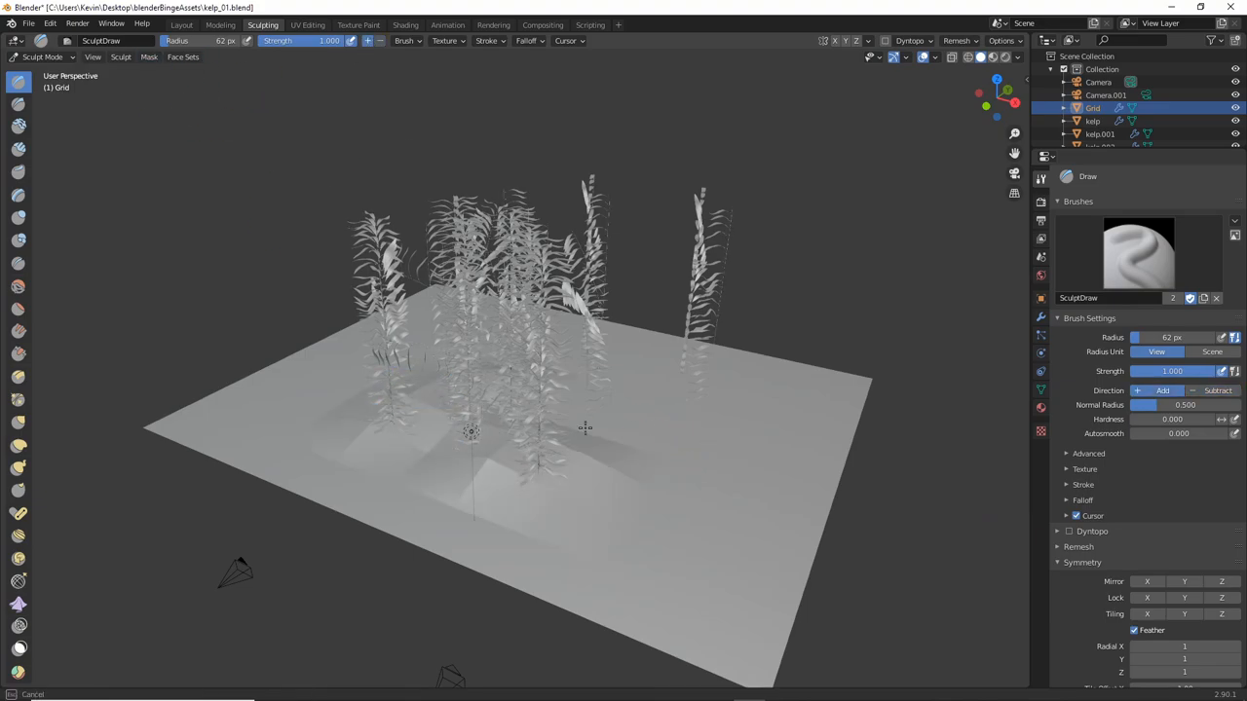
pyautogui.click(405, 23)
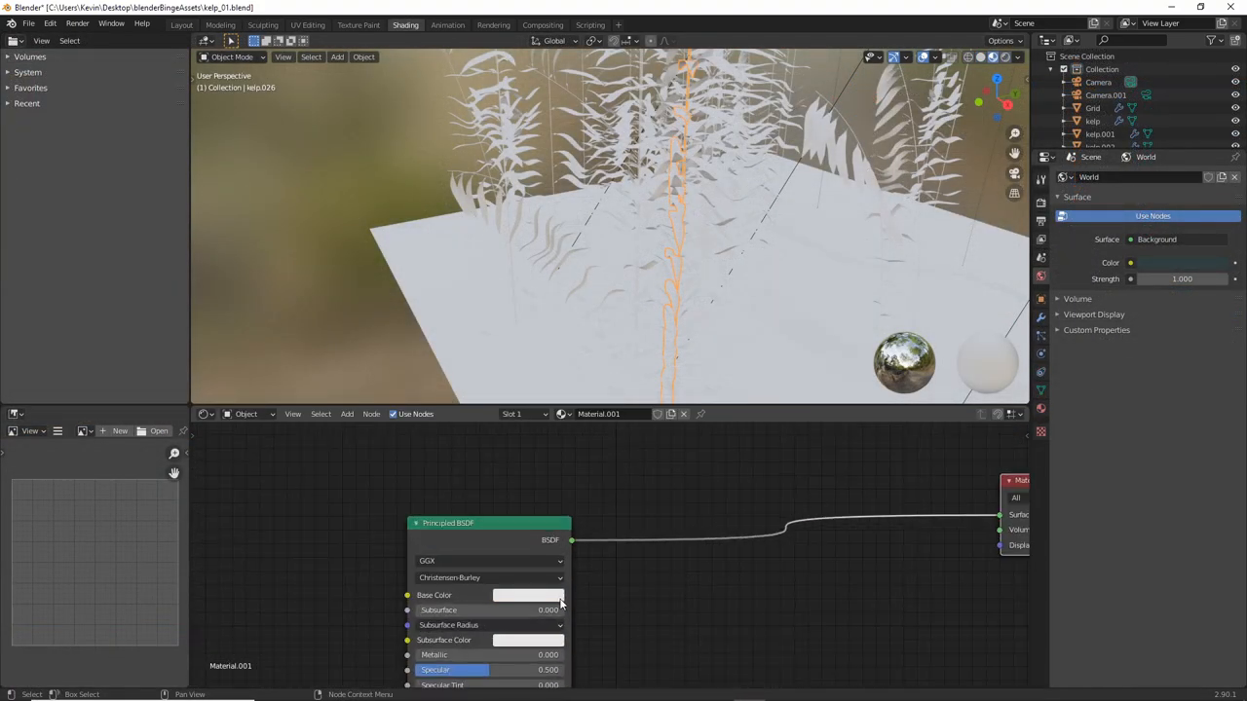
# - Mix a translucent shader into the kelp material and link it to all stalks
pyautogui.click(530, 596)
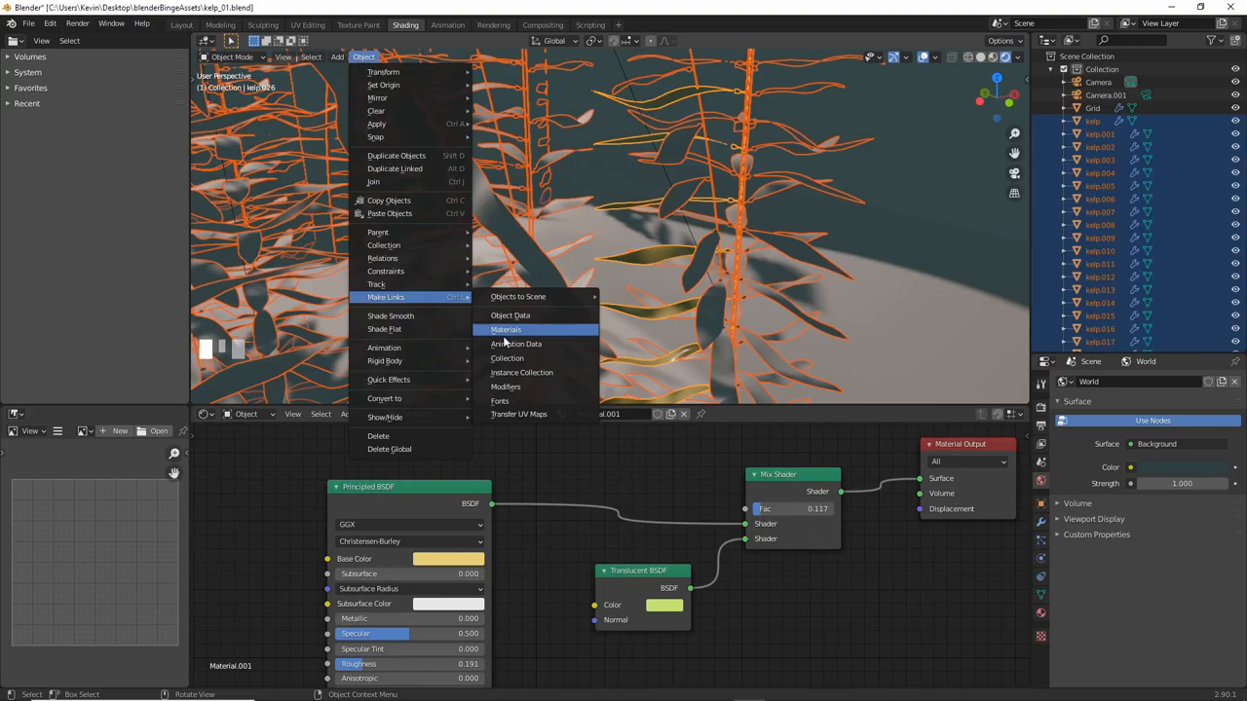
pyautogui.click(506, 329)
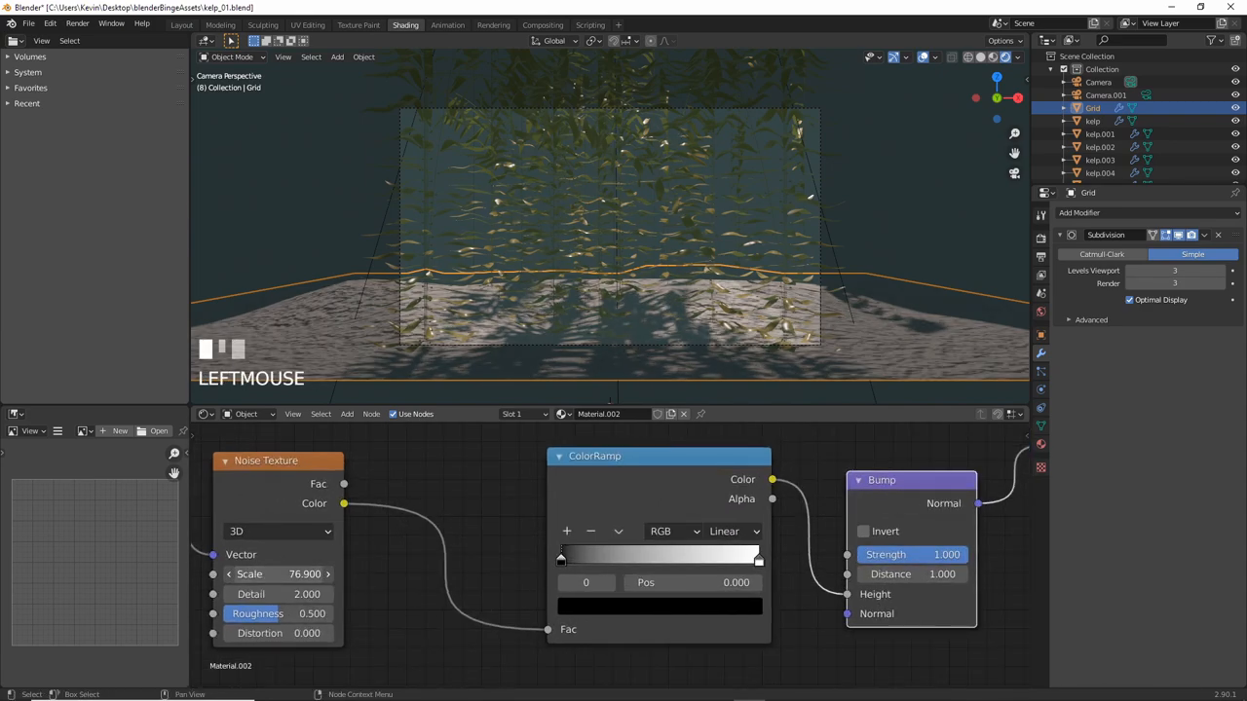
# - Tune the ground's noise-driven bump and pick a new base colour
pyautogui.moveTo(282, 573); pyautogui.dragTo(302, 572)
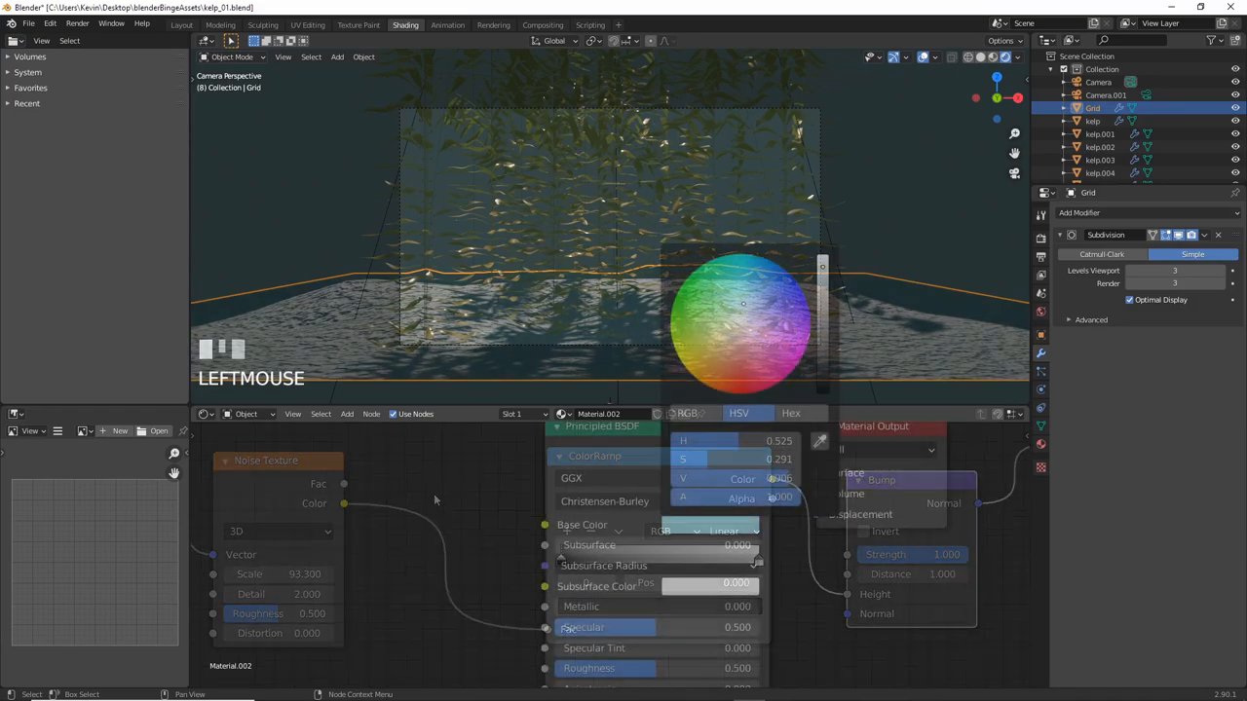
pyautogui.click(736, 320)
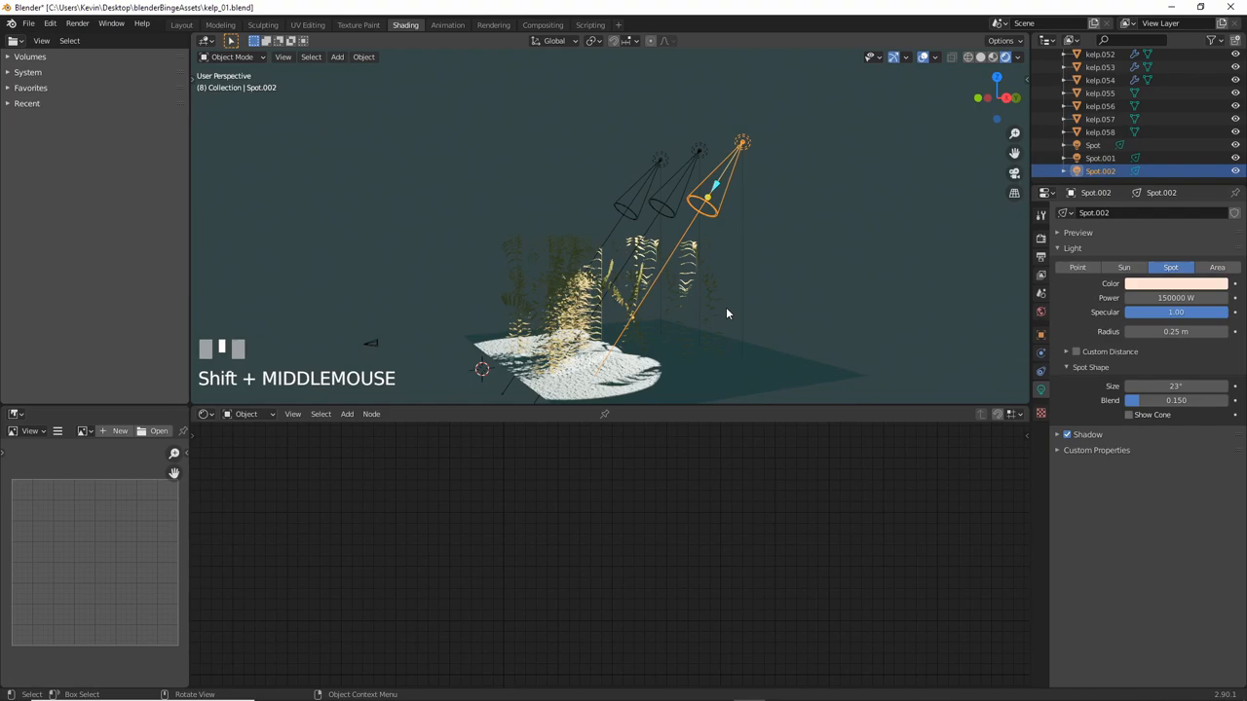
pyautogui.moveTo(654, 146)
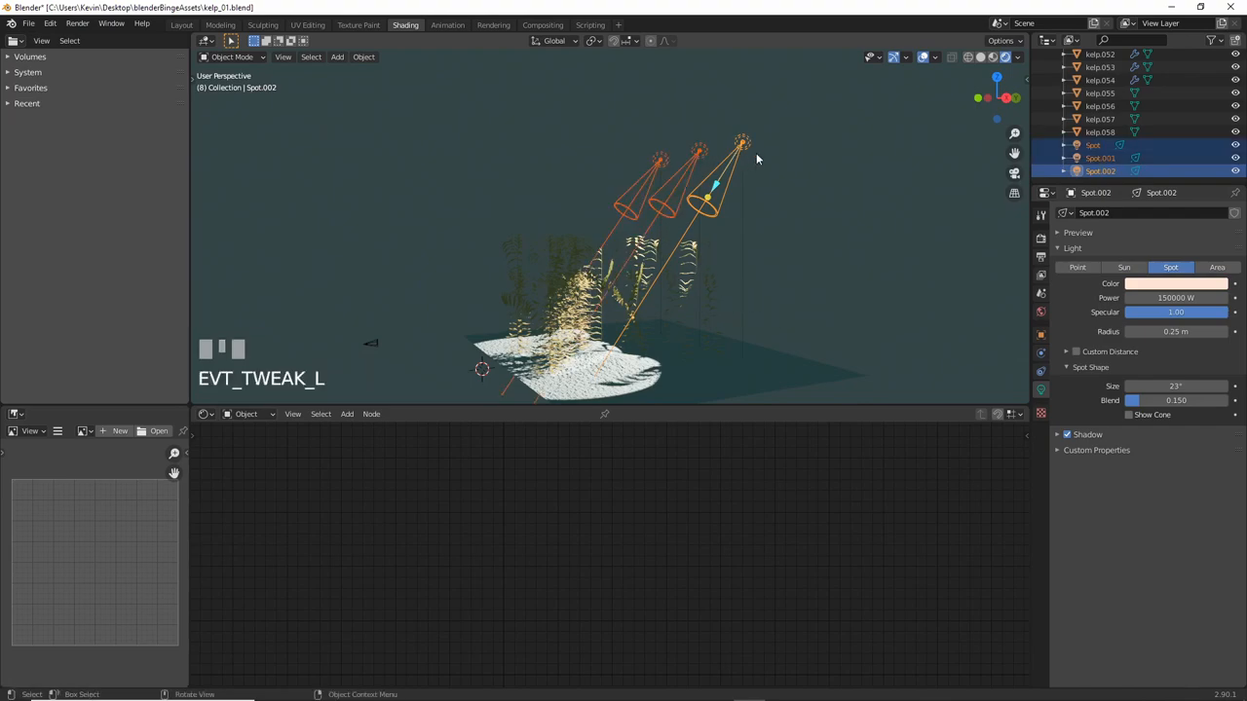
# - Duplicate the three spotlights with Shift+D and move the copies into place overhead
pyautogui.click(717, 176)
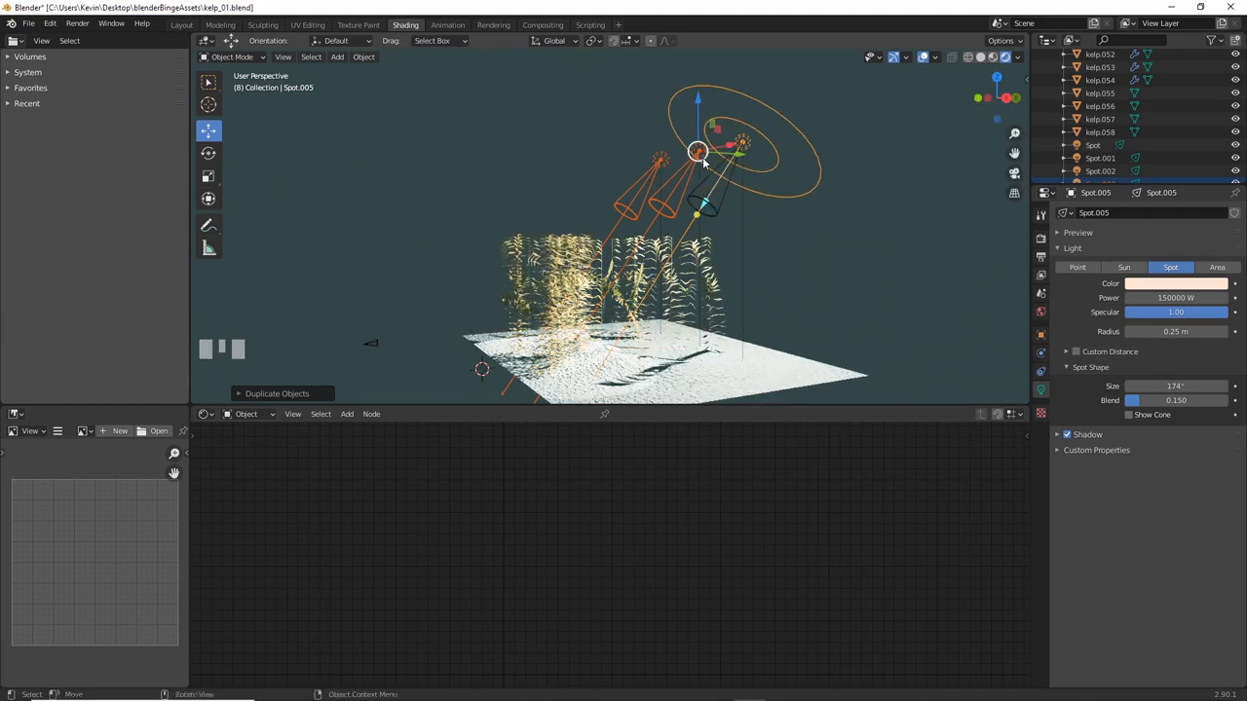
pyautogui.moveTo(697, 152); pyautogui.dragTo(672, 136)
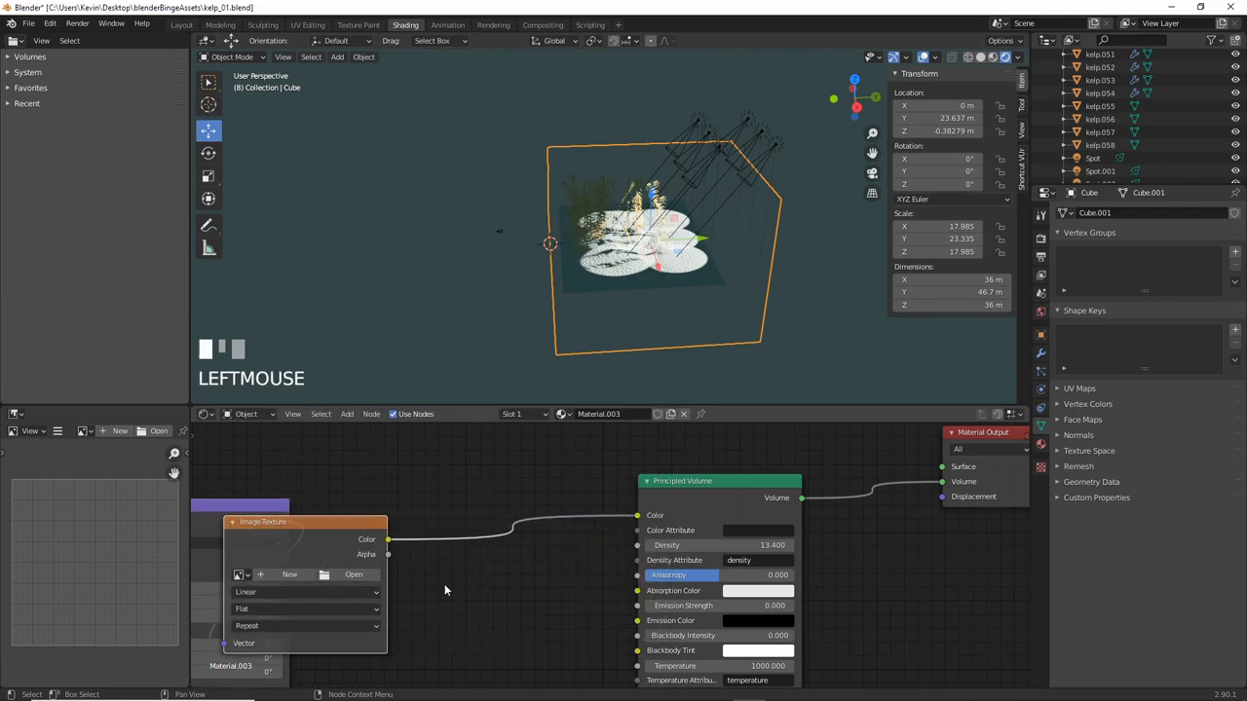
# - Add a ColorRamp node so the Musgrave texture drives the Principled Volume density
pyautogui.click(386, 647)
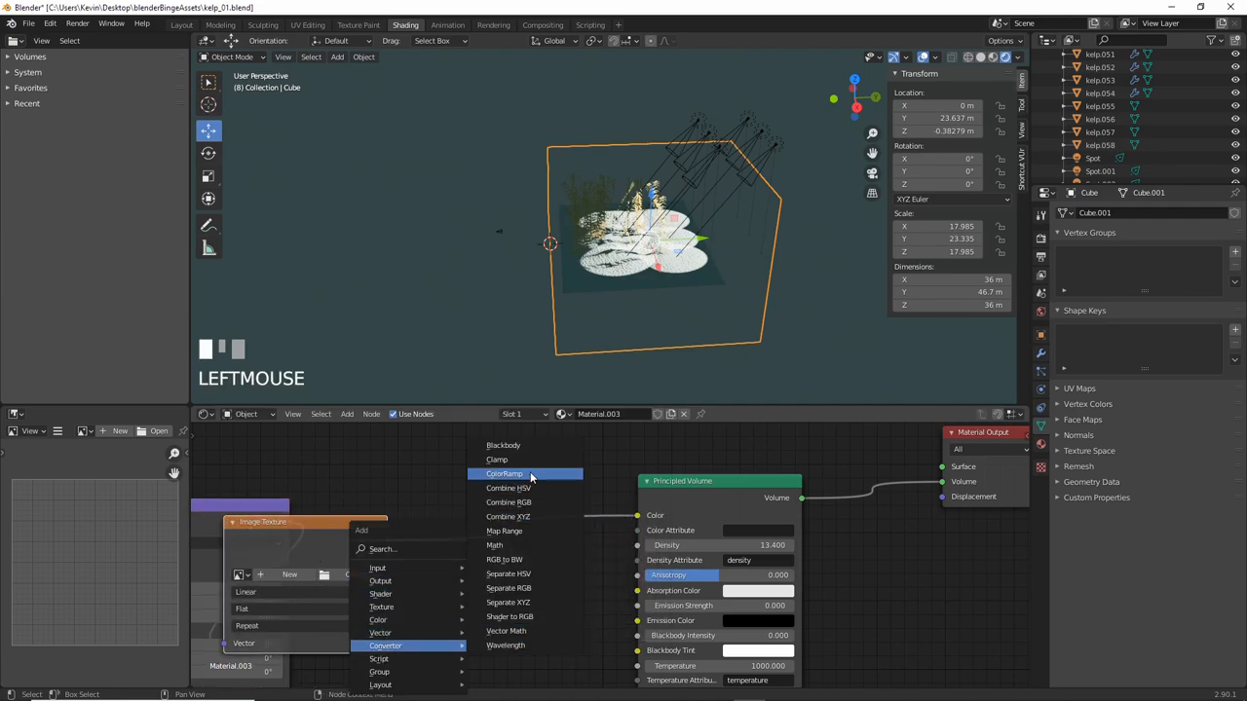
pyautogui.click(504, 473)
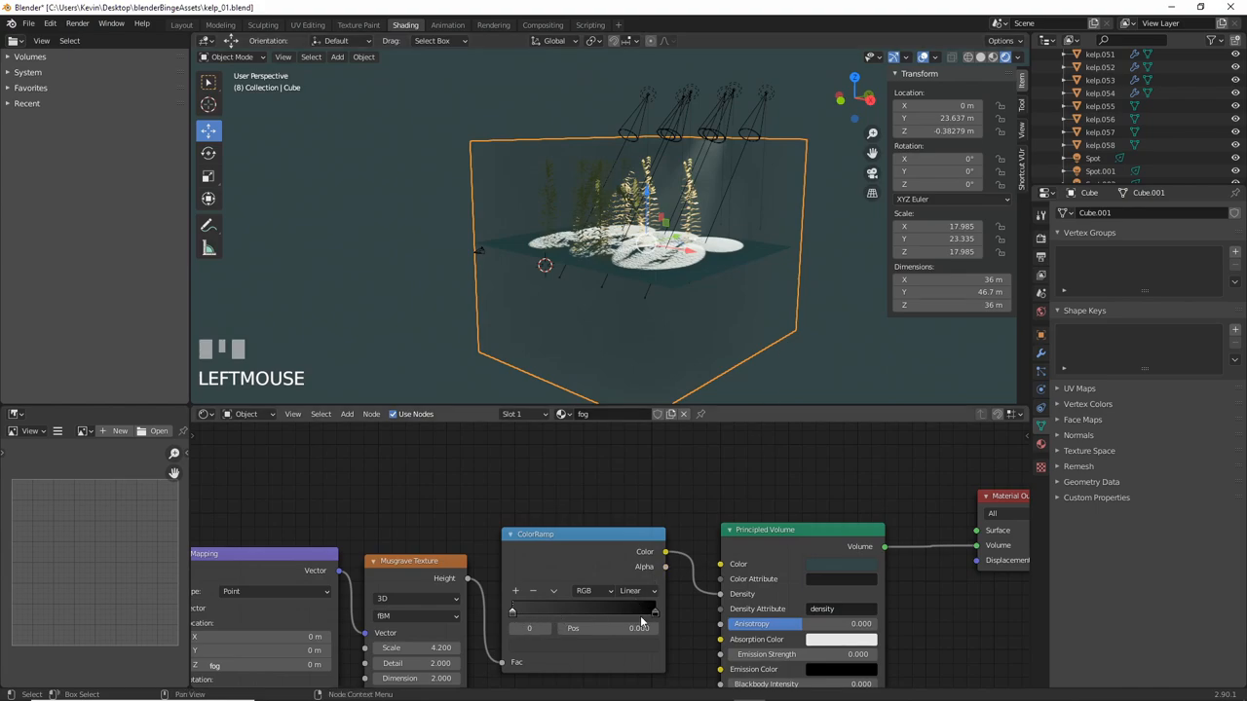
pyautogui.moveTo(655, 604)
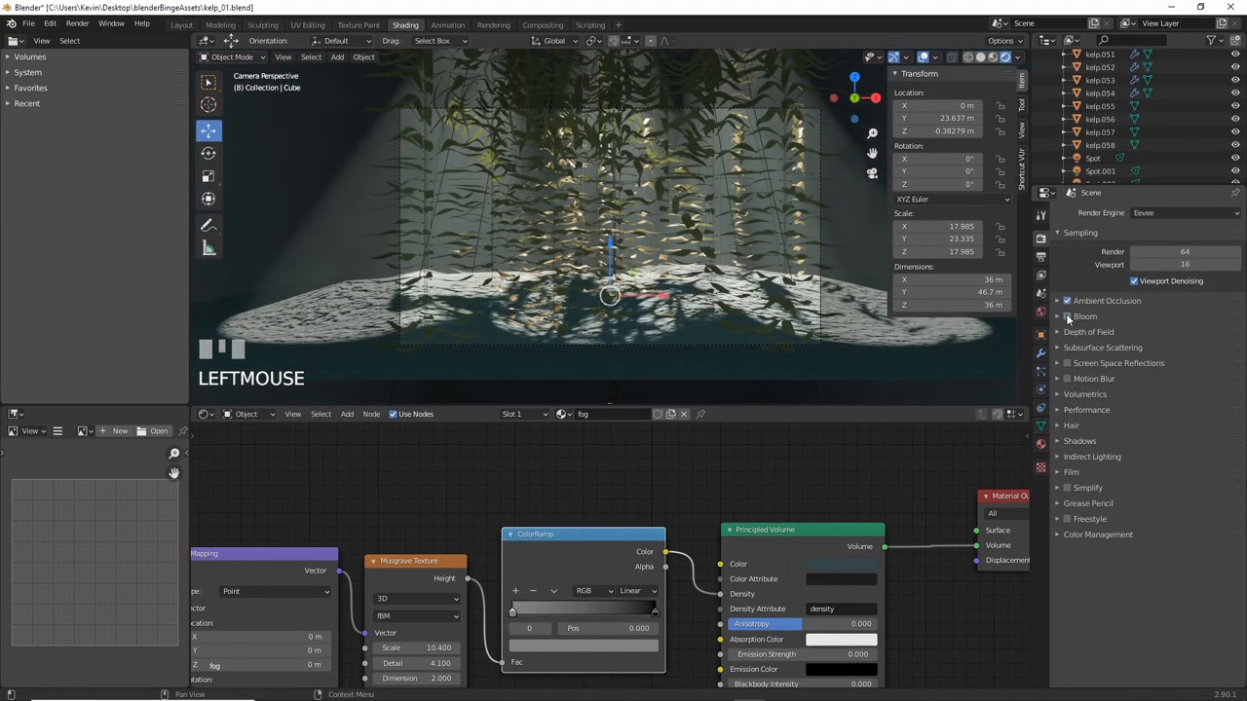
# - Enable Screen Space Reflections and Volumetric Shadows in the Eevee render settings
pyautogui.click(1067, 362)
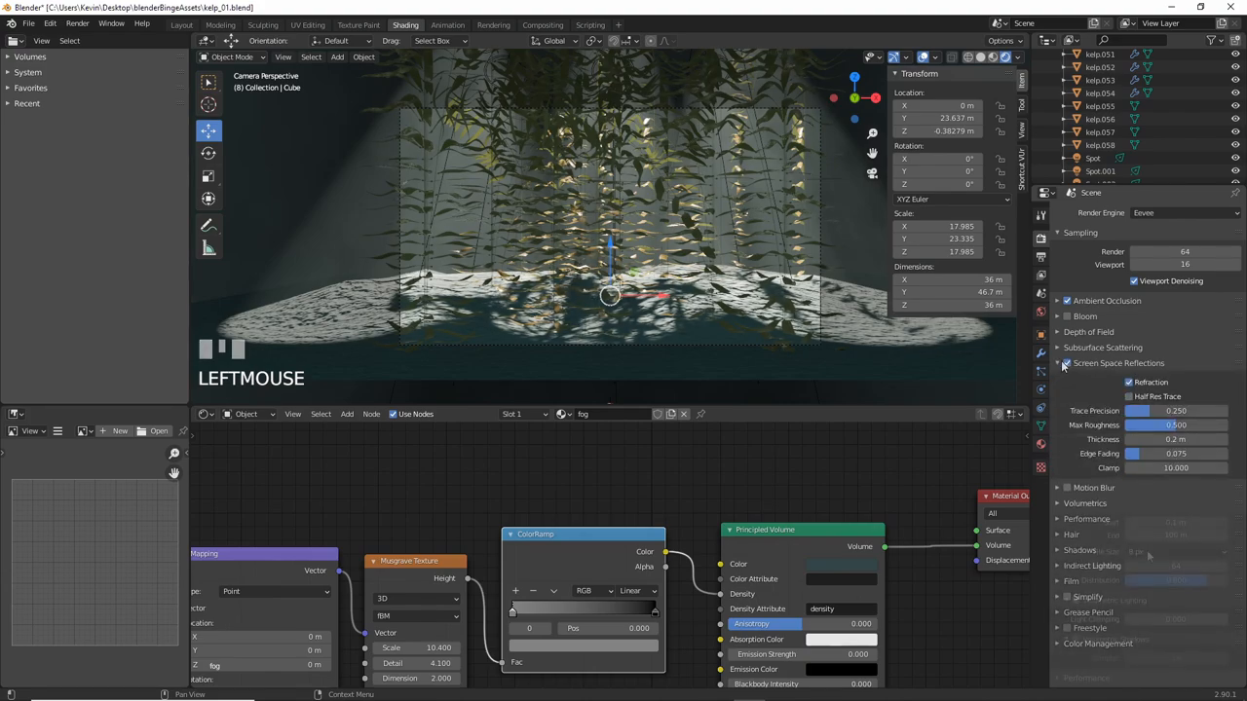
pyautogui.click(1061, 503)
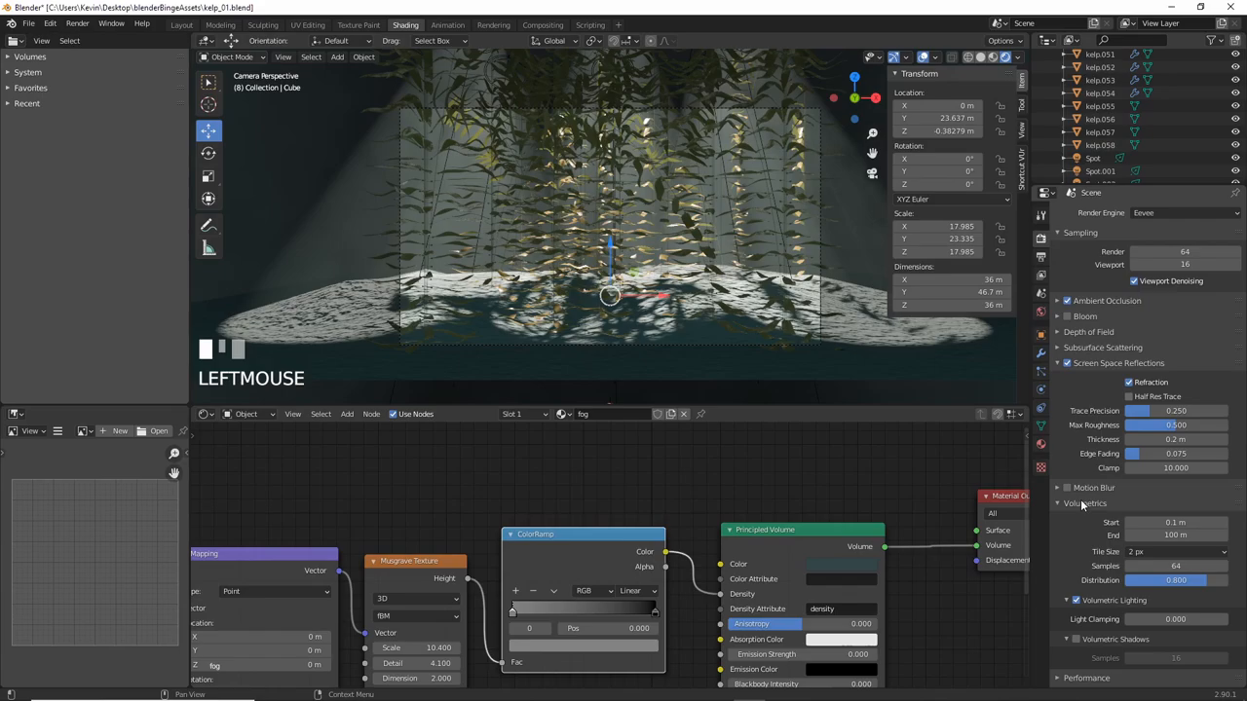
pyautogui.click(1075, 639)
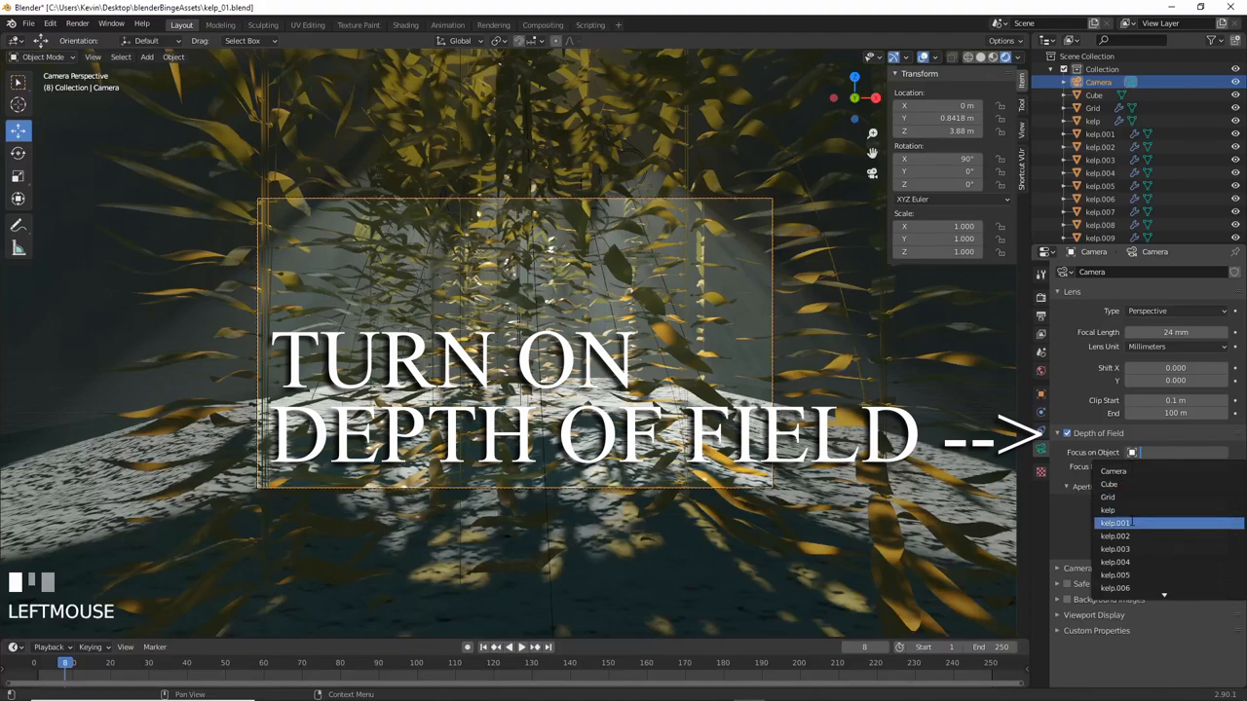
# - Focus the camera's depth of field on a kelp stalk with an F-Stop around 0.3
pyautogui.click(1115, 522)
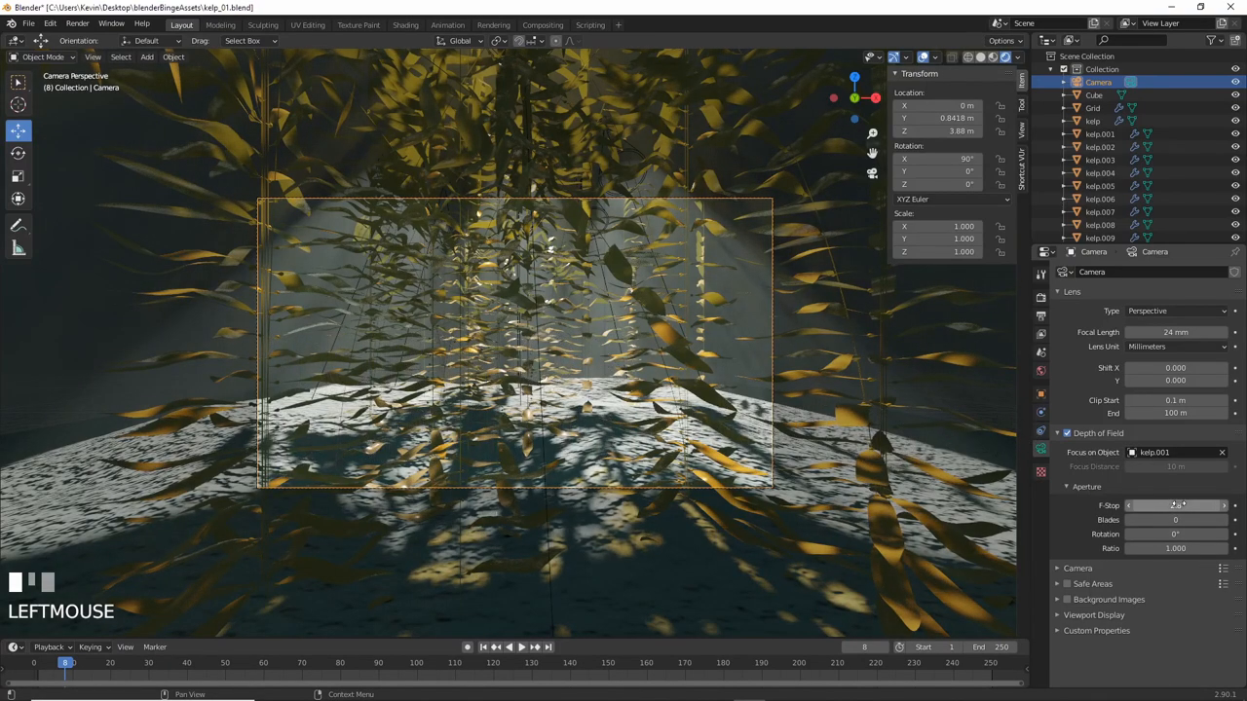
pyautogui.click(1177, 504)
pyautogui.write('0.3')
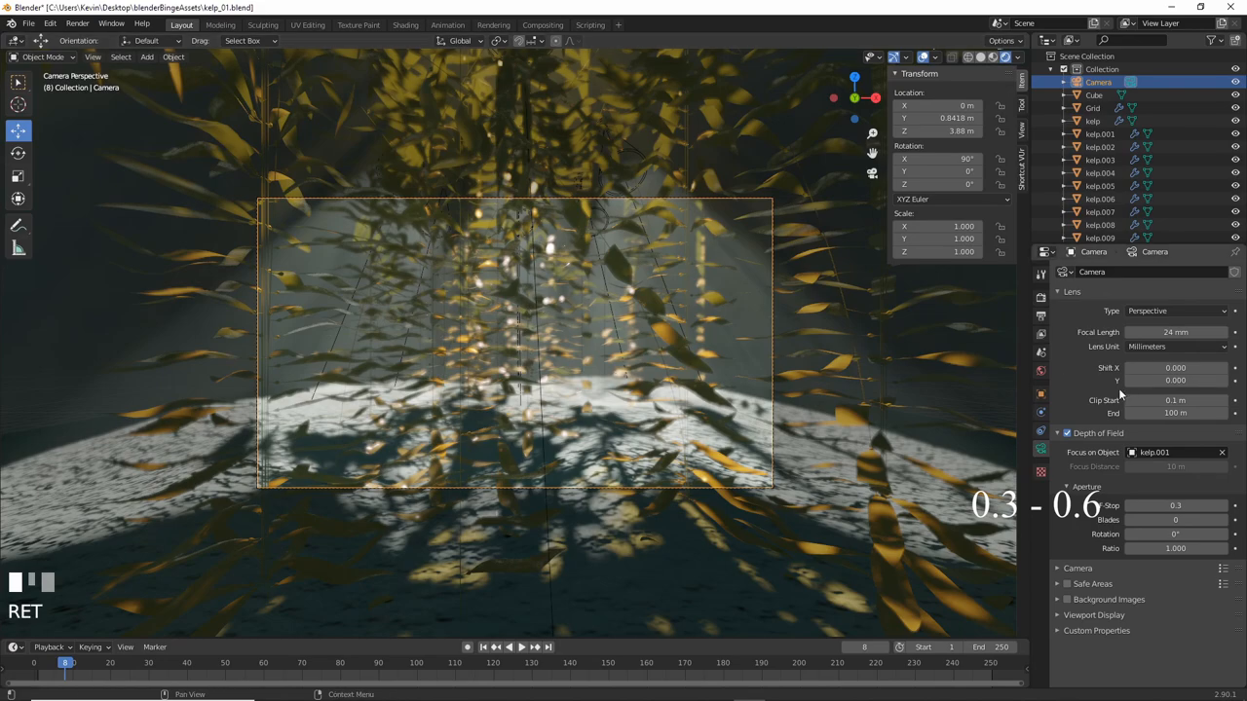
pyautogui.click(406, 24)
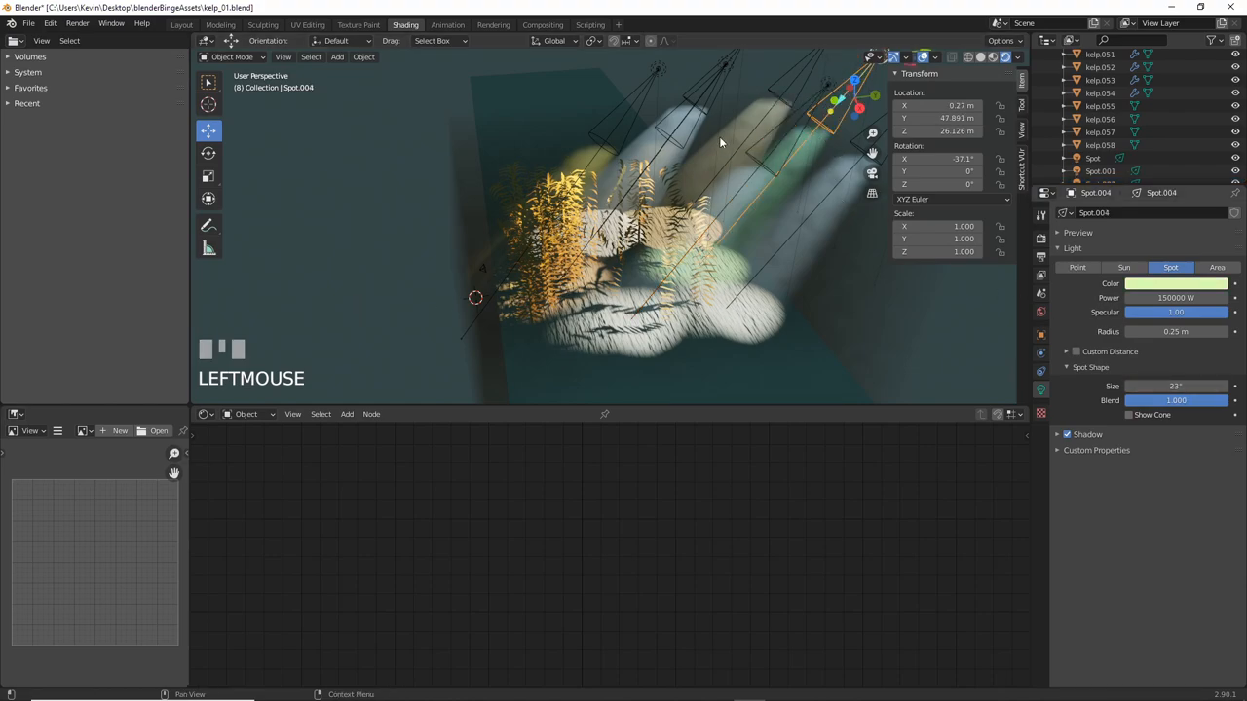
# - Recolour the next spotlight's light colour in its Object Data properties
pyautogui.click(725, 64)
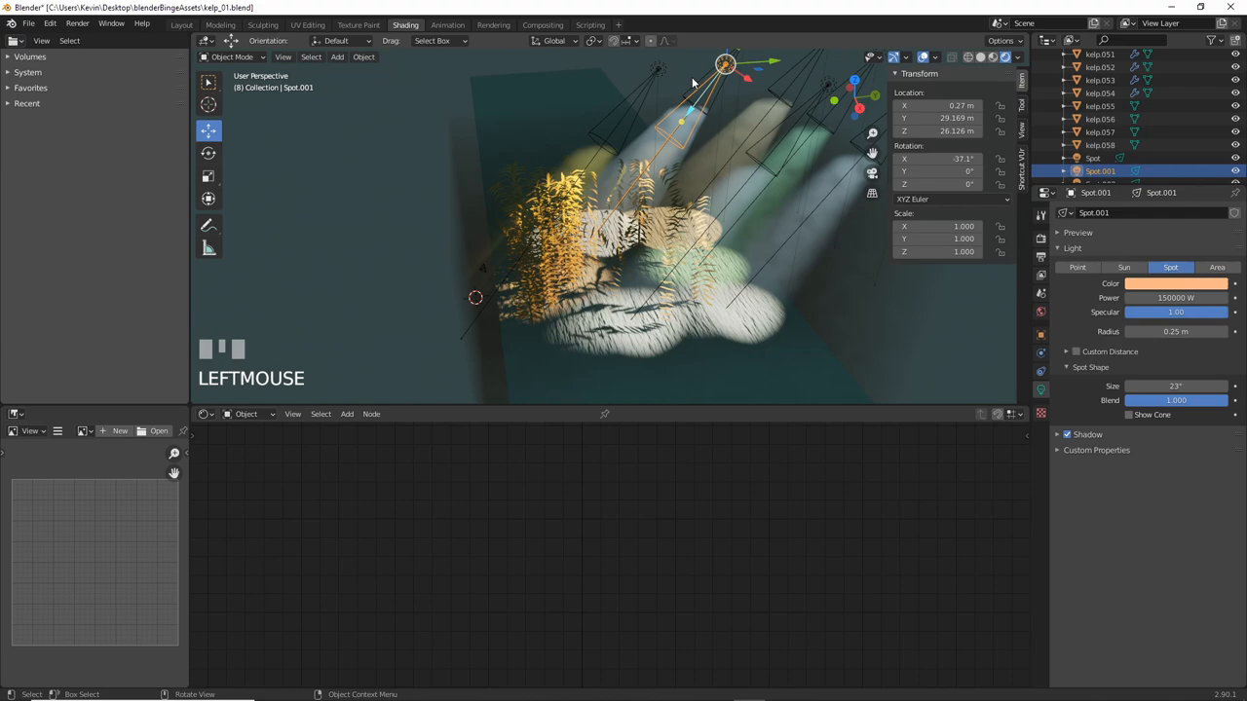
pyautogui.click(1093, 158)
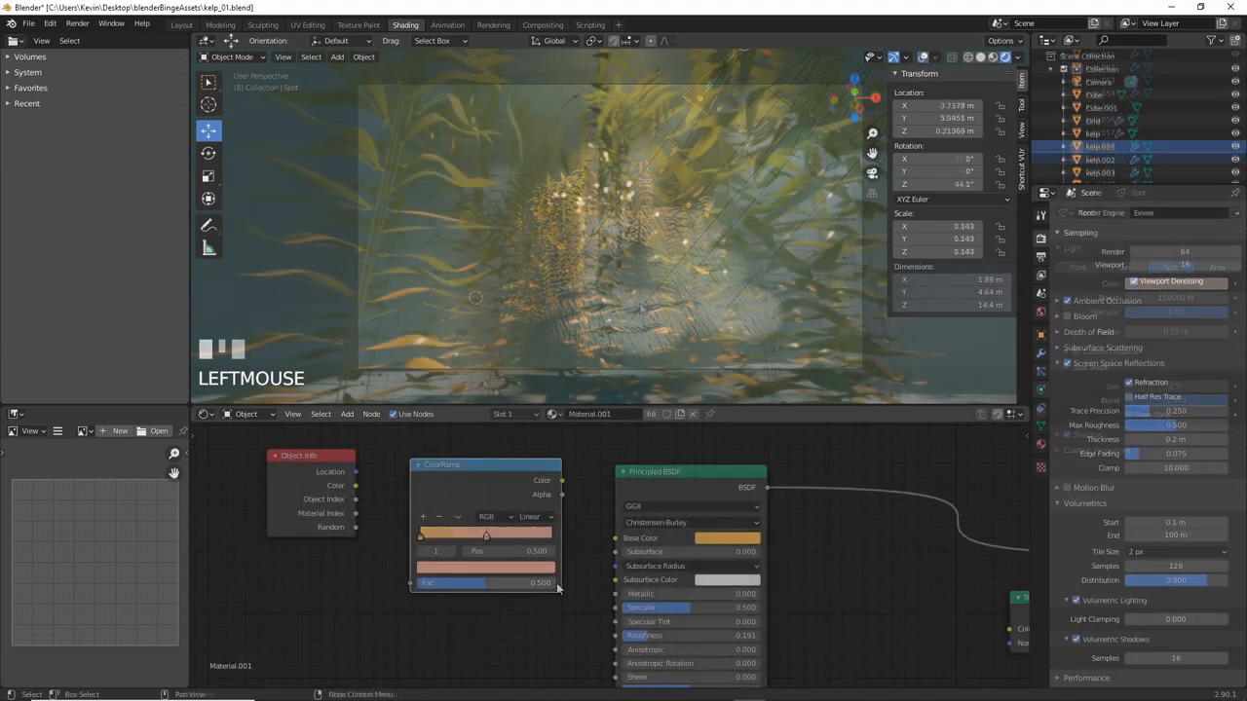
# - Set the kelp colour ramp to Constant interpolation and reposition its colour stops
pyautogui.click(458, 516)
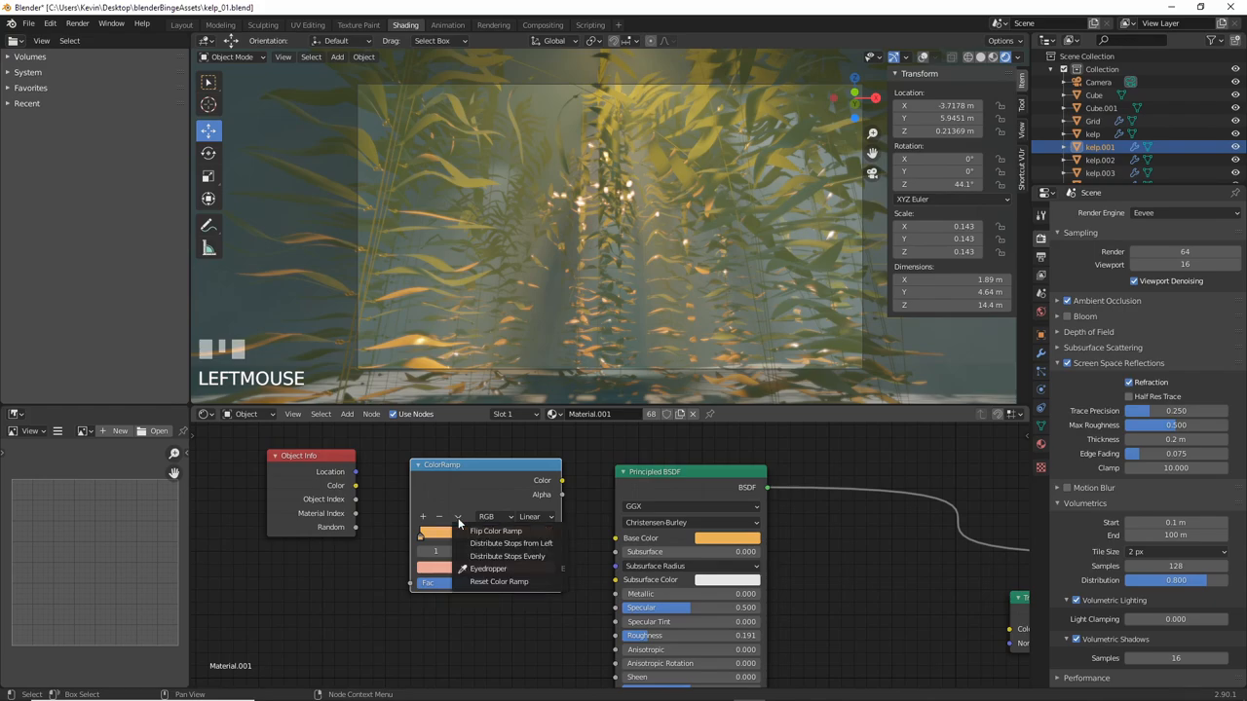
pyautogui.click(536, 517)
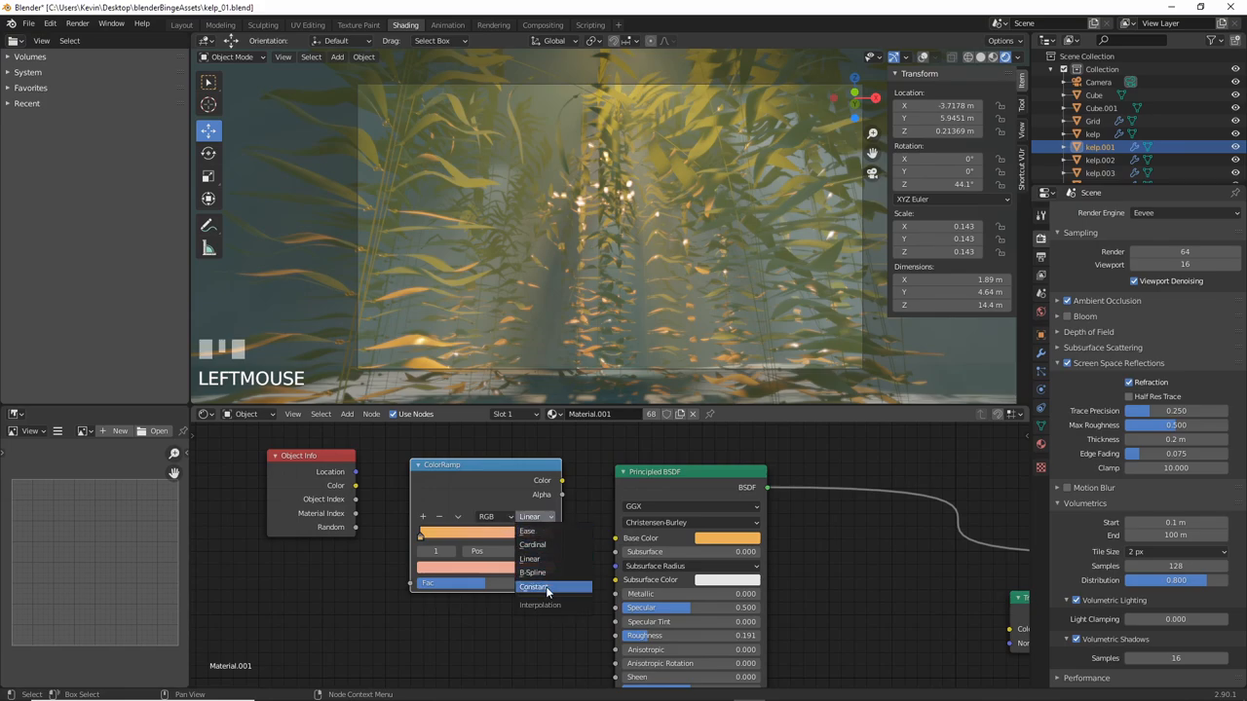
pyautogui.click(533, 585)
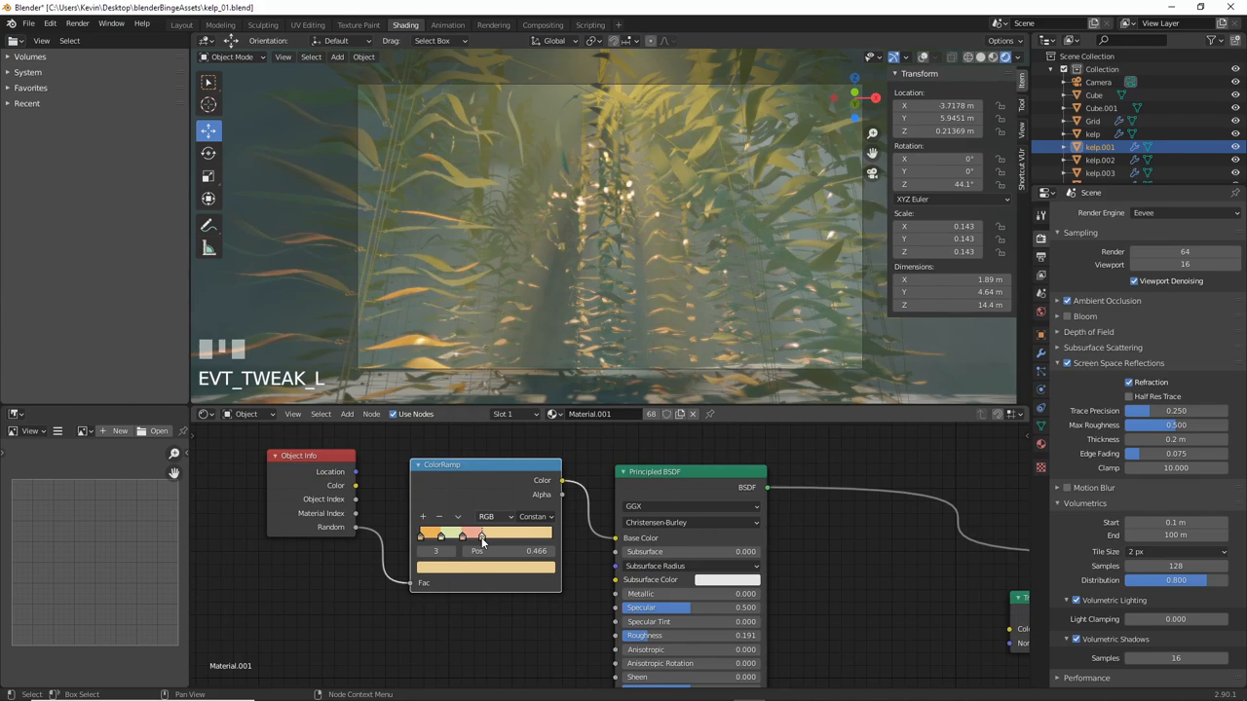
pyautogui.moveTo(481, 534); pyautogui.dragTo(549, 534)
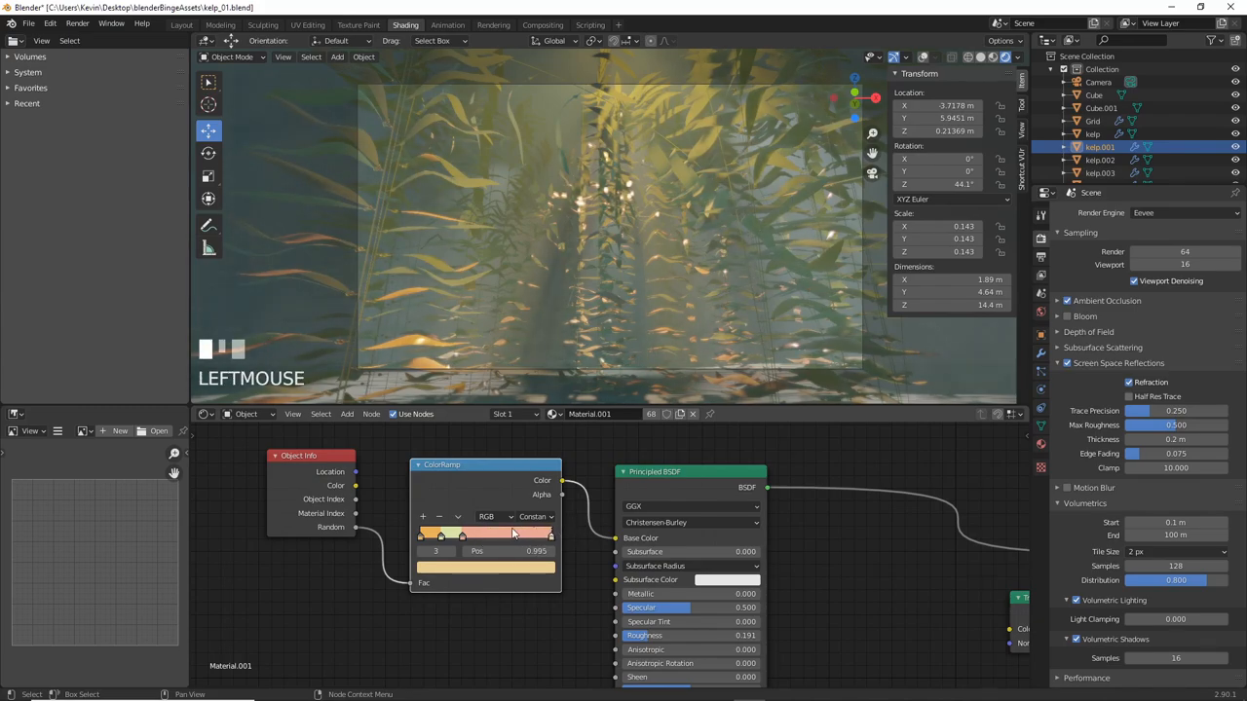
pyautogui.moveTo(546, 533); pyautogui.dragTo(467, 533)
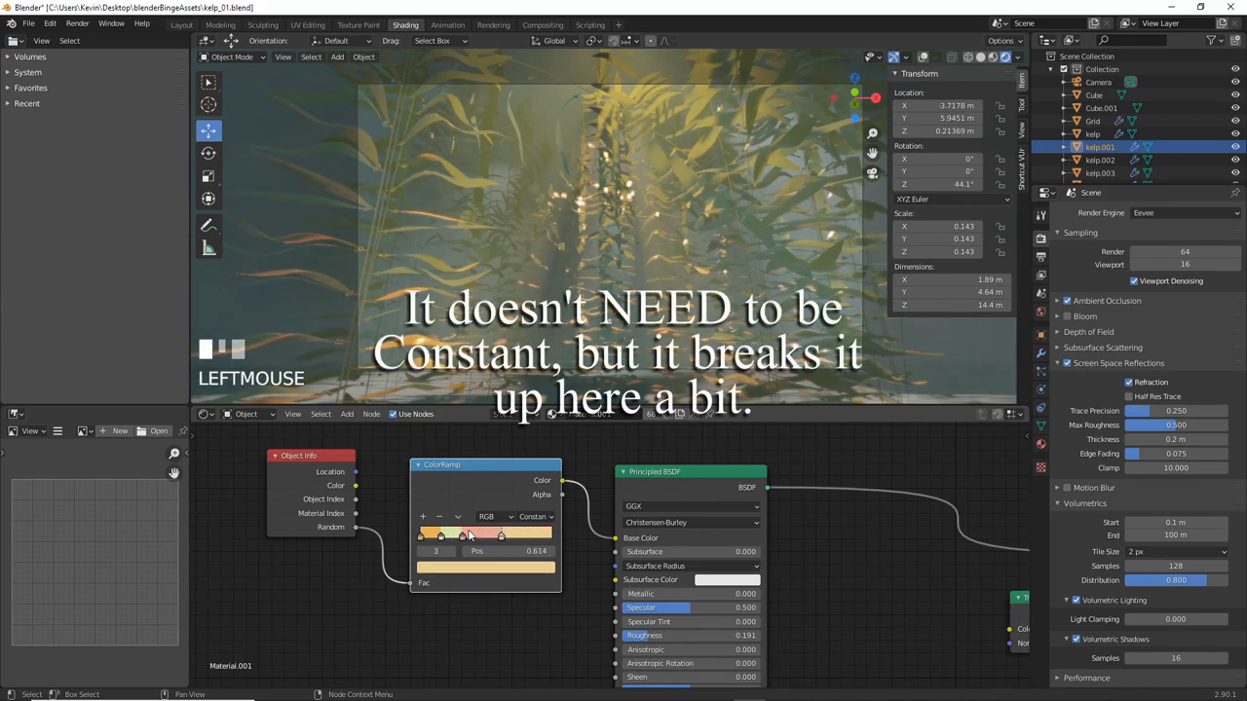
pyautogui.moveTo(498, 533); pyautogui.dragTo(477, 536)
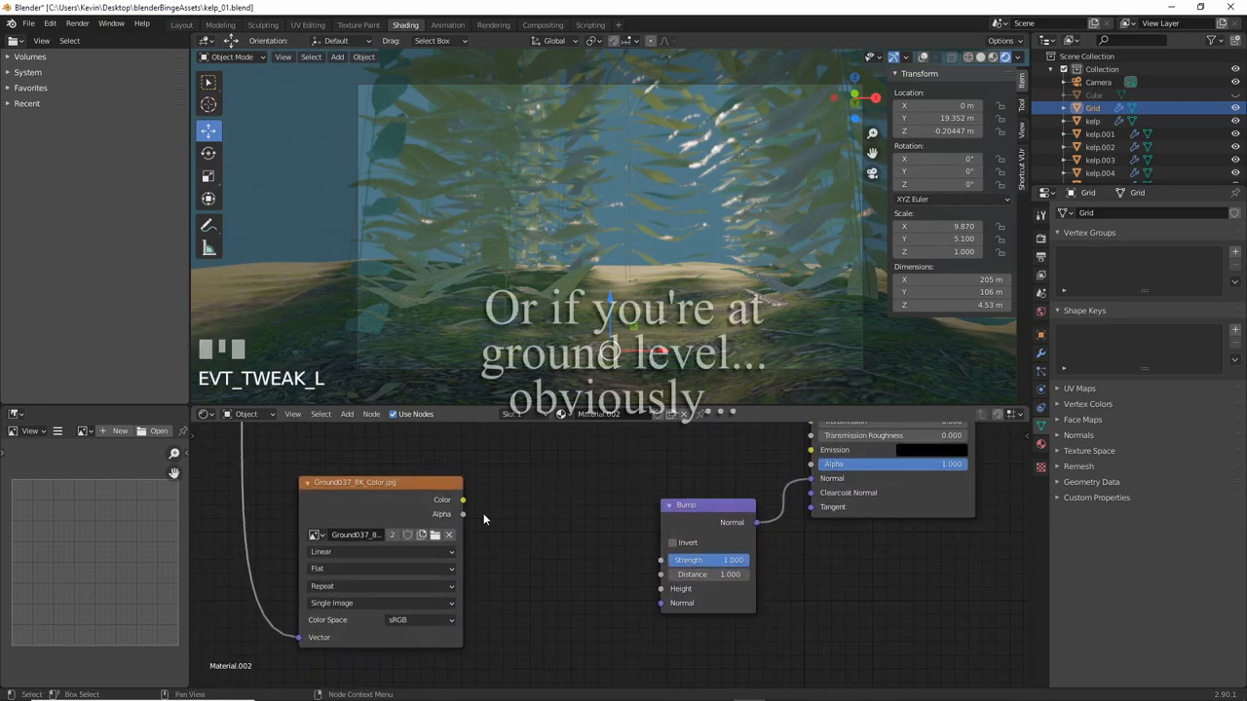
# - Connect the ground image texture's colour into the Bump node's height
pyautogui.moveTo(464, 499); pyautogui.dragTo(667, 594)
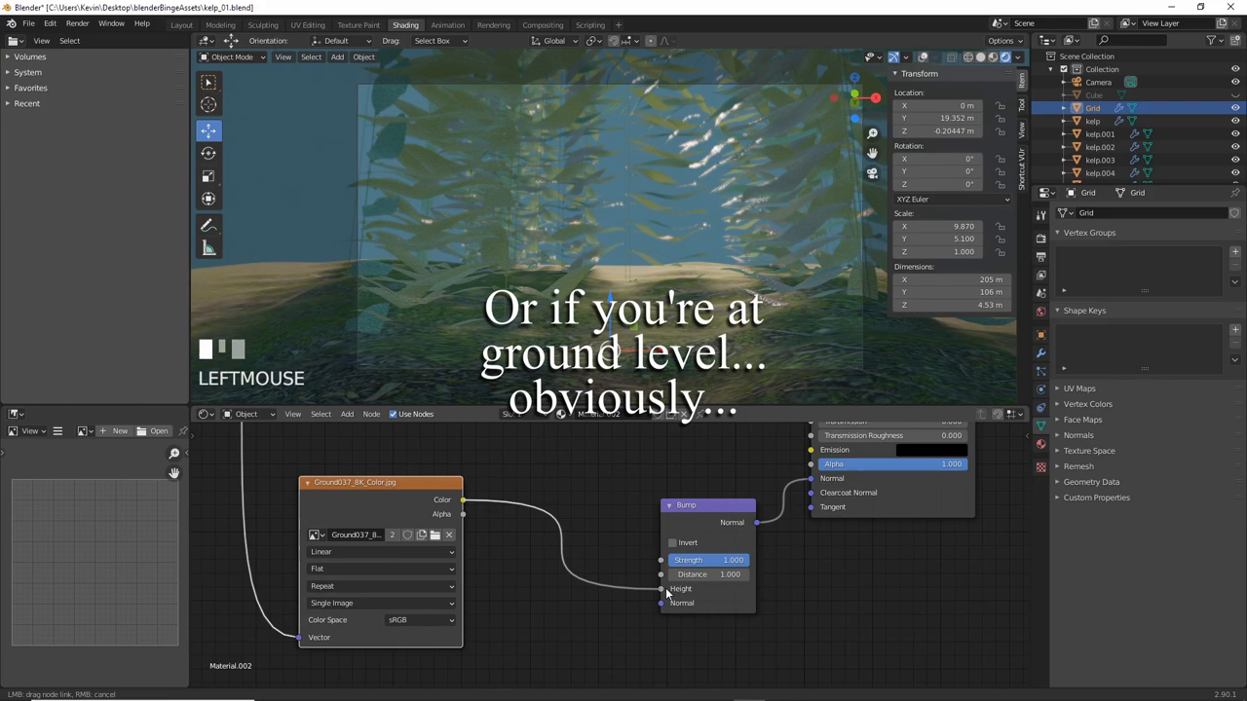